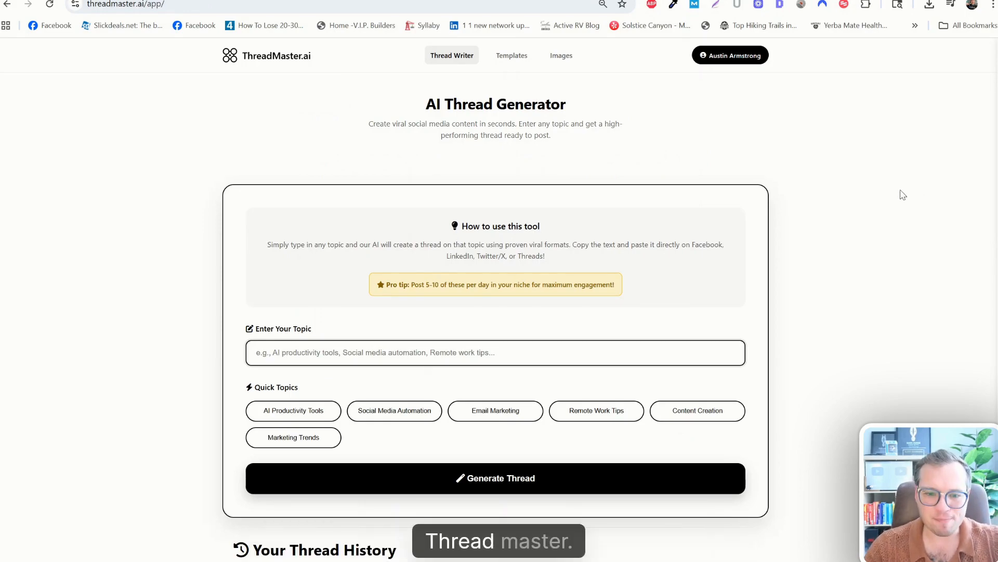
{"action": "mouse_move", "coordinate": [767, 232]}
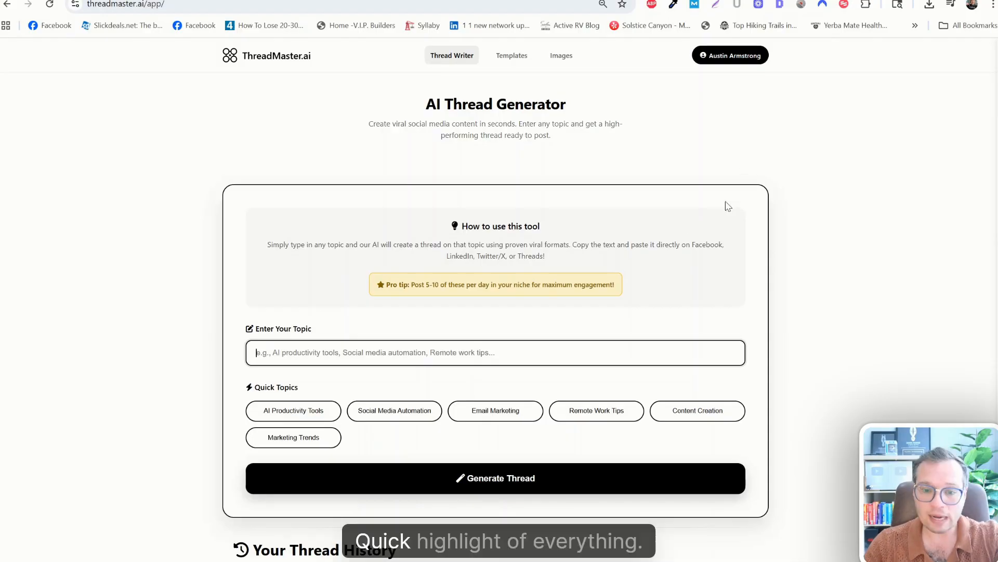
{"action": "mouse_move", "coordinate": [623, 153]}
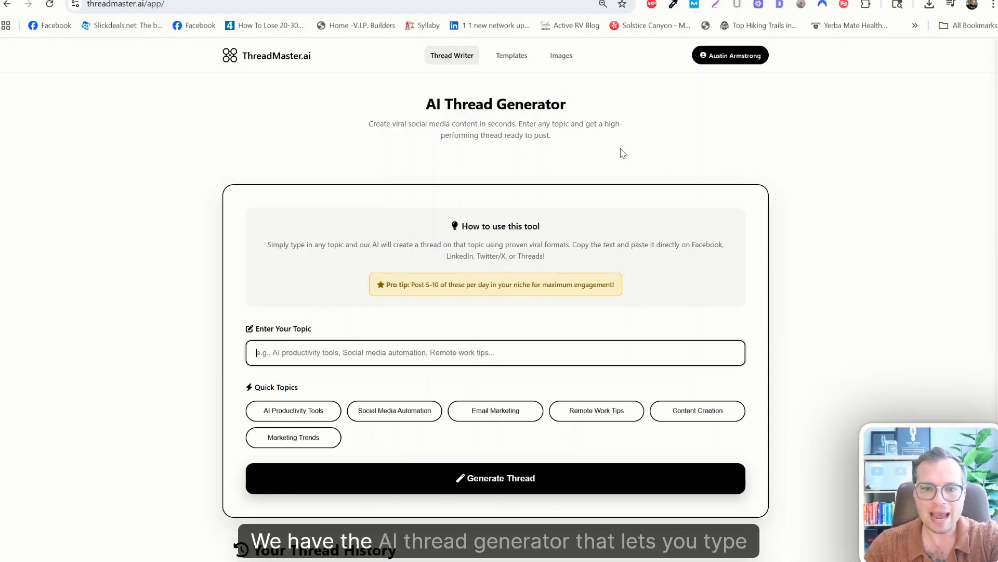
Load the saved VA loans thread from Your Thread History into the Generated Thread editor.
{"action": "scroll", "scroll_direction": "down", "scroll_amount": 3}
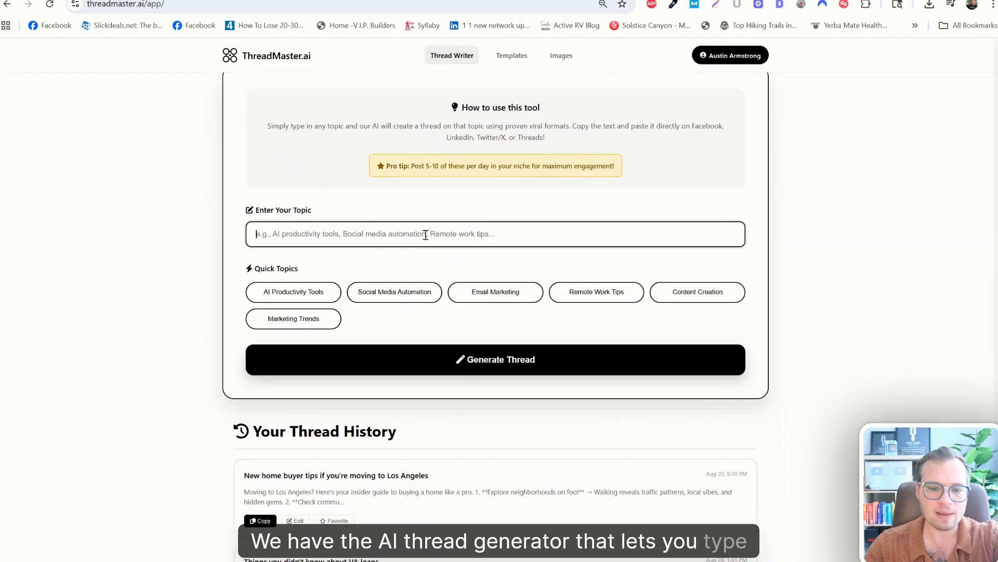
{"action": "scroll", "scroll_direction": "down", "scroll_amount": 3}
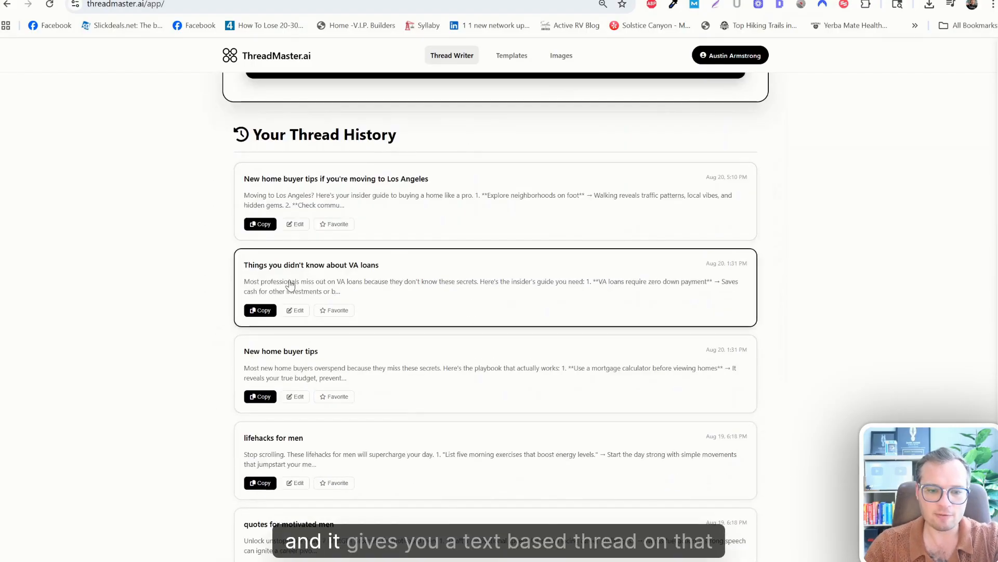
{"action": "left_click", "coordinate": [293, 310]}
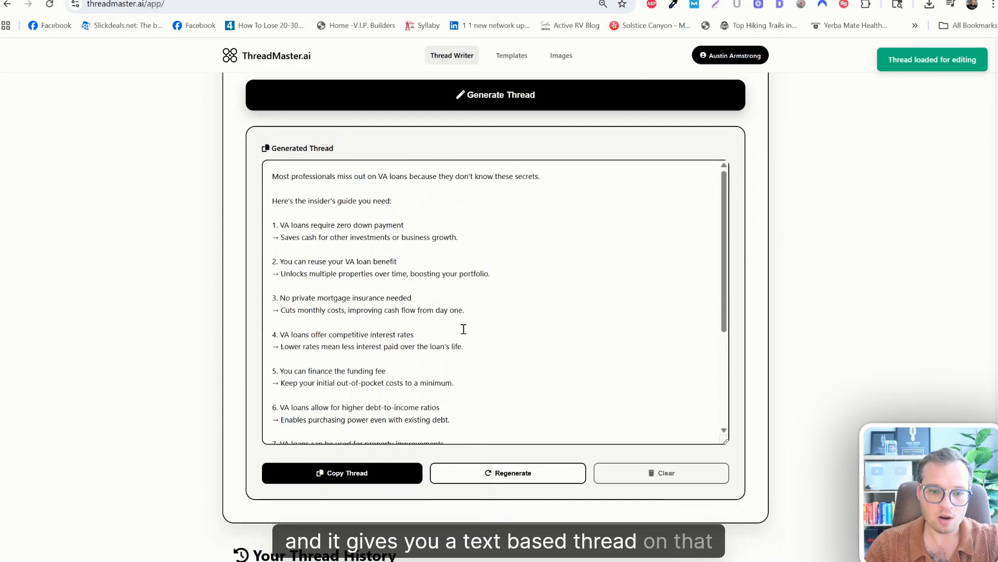
{"action": "scroll", "scroll_direction": "up", "scroll_amount": 3}
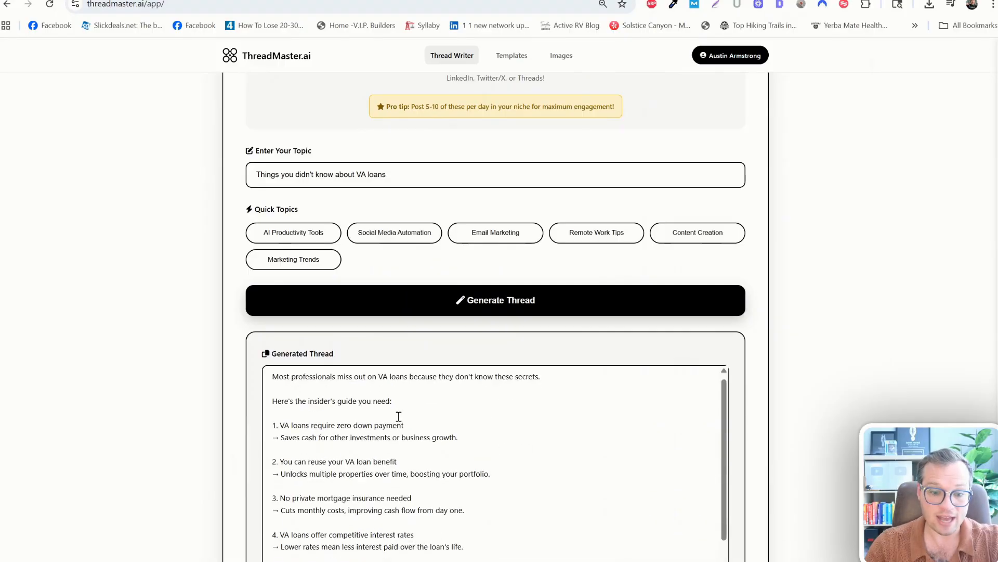
{"action": "scroll", "scroll_direction": "up", "scroll_amount": 3}
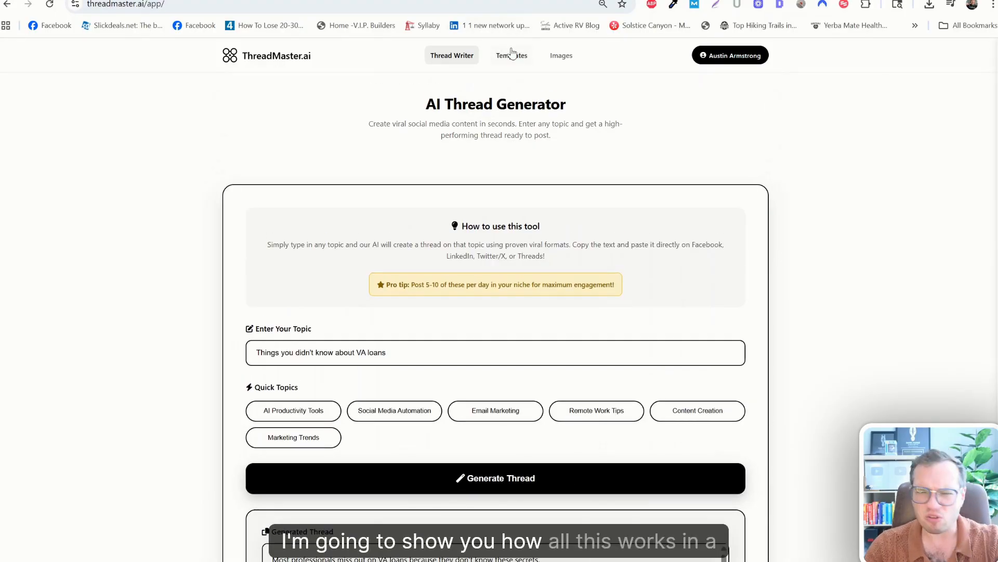
Browse the Templates library grid of ready-made thread templates.
{"action": "left_click", "coordinate": [511, 55]}
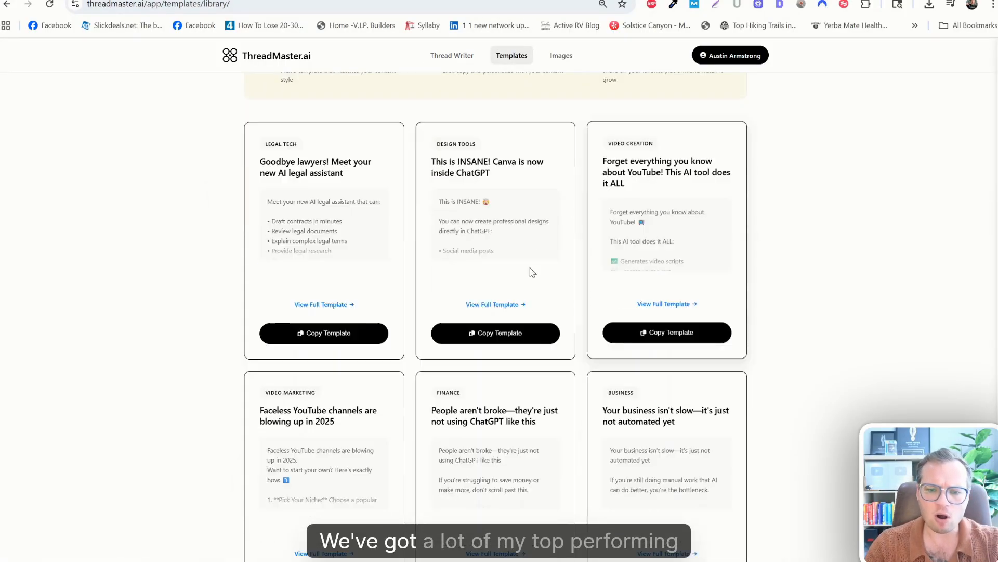
{"action": "scroll", "scroll_direction": "down", "scroll_amount": 3}
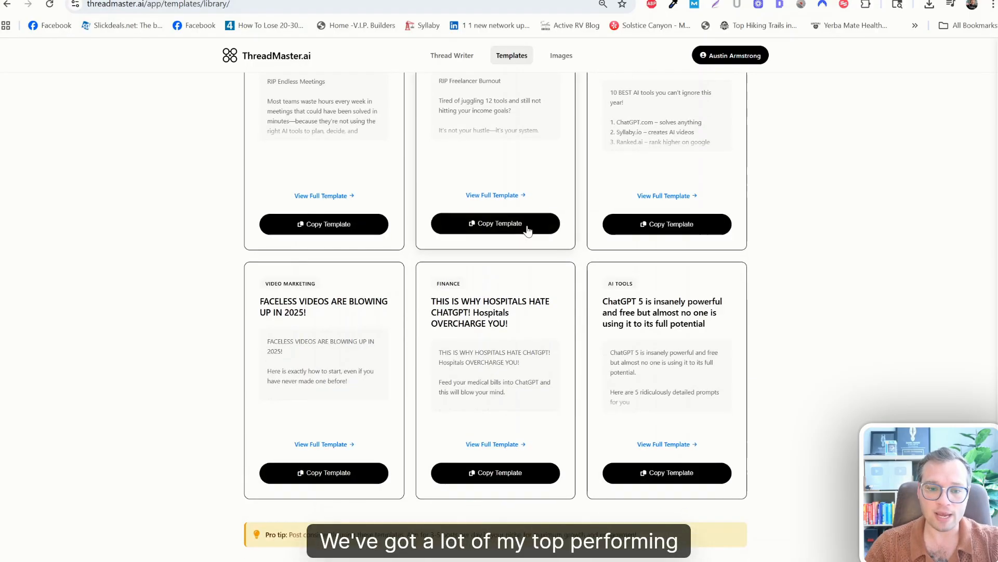
{"action": "scroll", "scroll_direction": "up", "scroll_amount": 3}
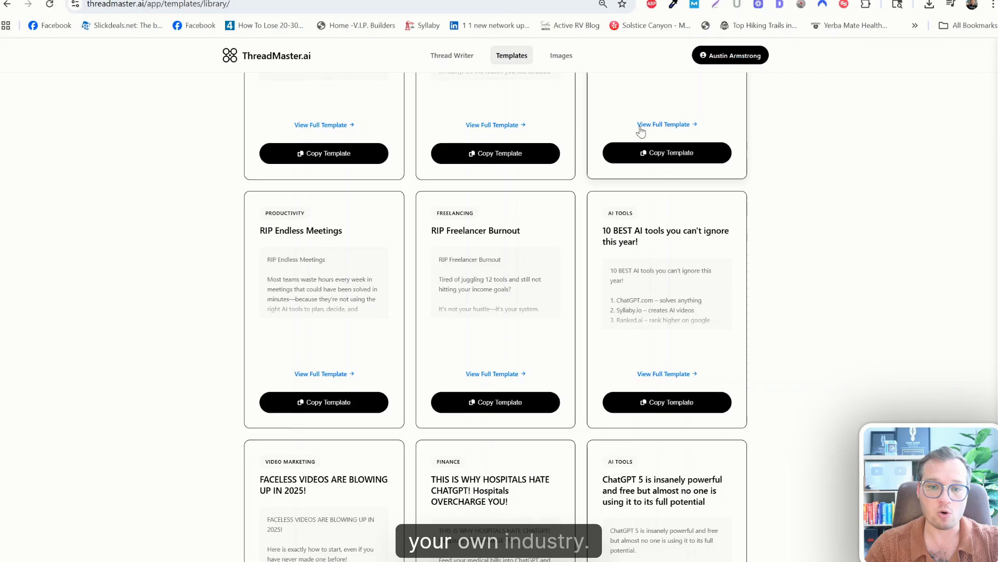
Browse the Viral Image Library's grid of downloadable images.
{"action": "left_click", "coordinate": [560, 55]}
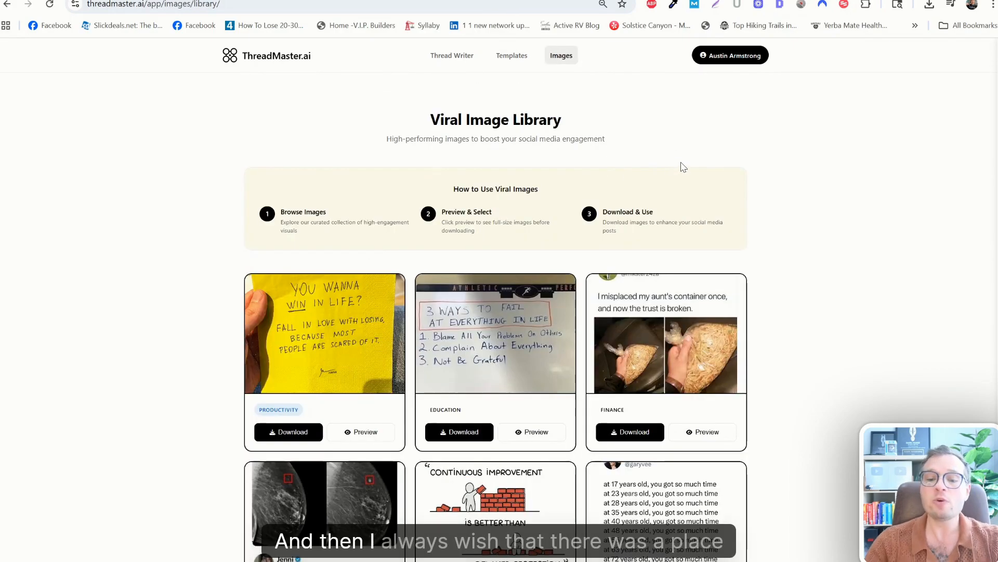
{"action": "scroll", "scroll_direction": "down", "scroll_amount": 3}
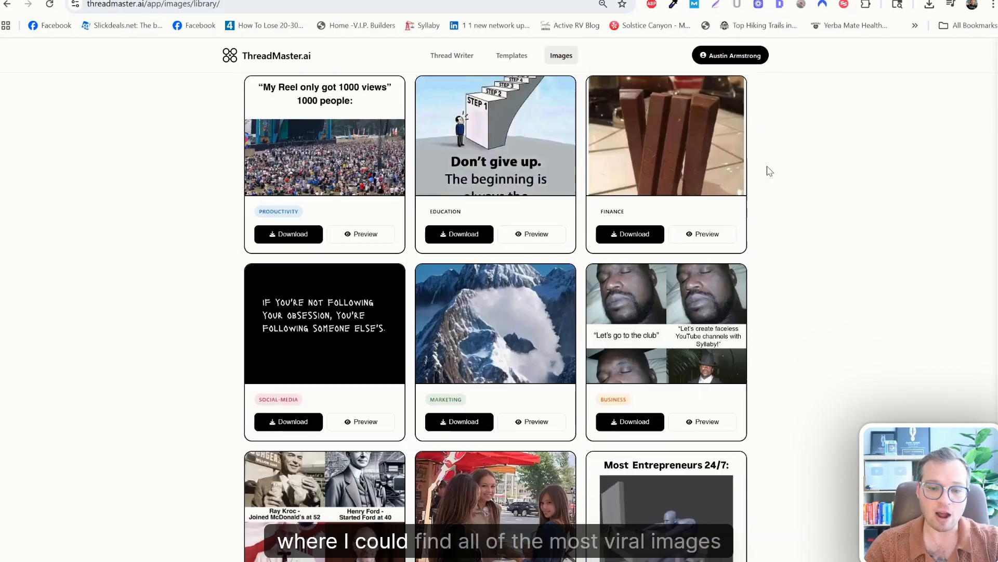
{"action": "scroll", "scroll_direction": "down", "scroll_amount": 3}
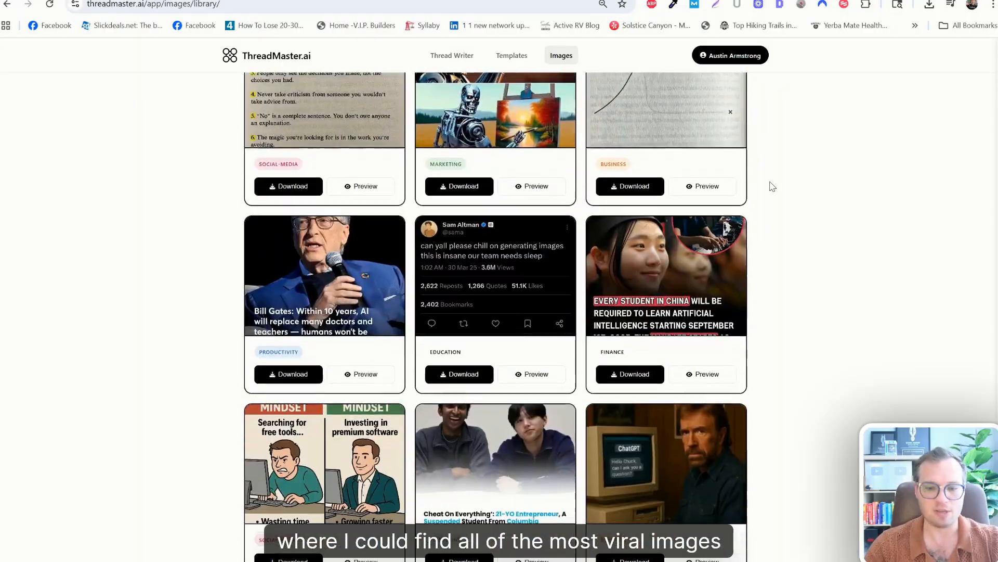
{"action": "scroll", "scroll_direction": "down", "scroll_amount": 3}
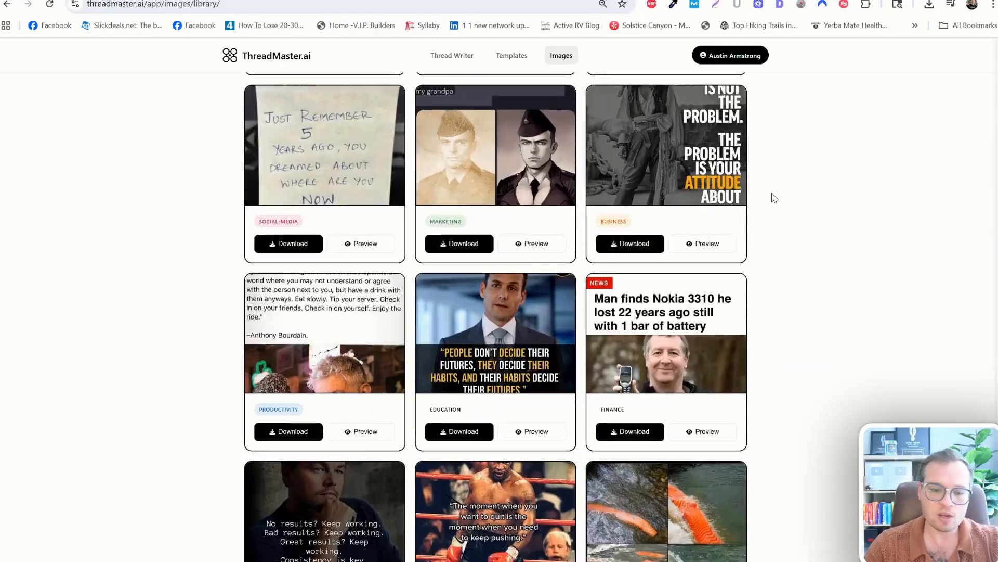
{"action": "scroll", "scroll_direction": "down", "scroll_amount": 3}
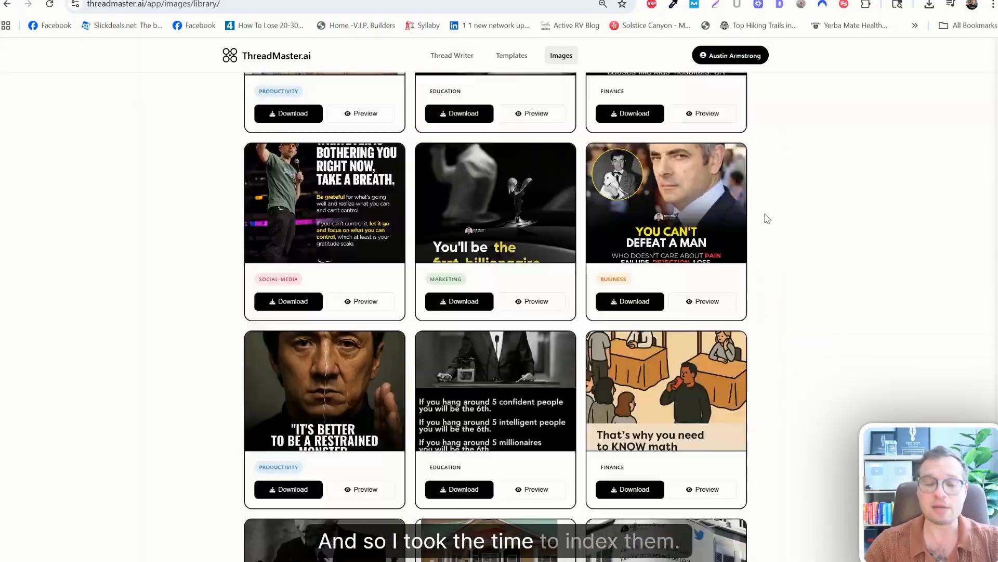
{"action": "scroll", "scroll_direction": "down", "scroll_amount": 3}
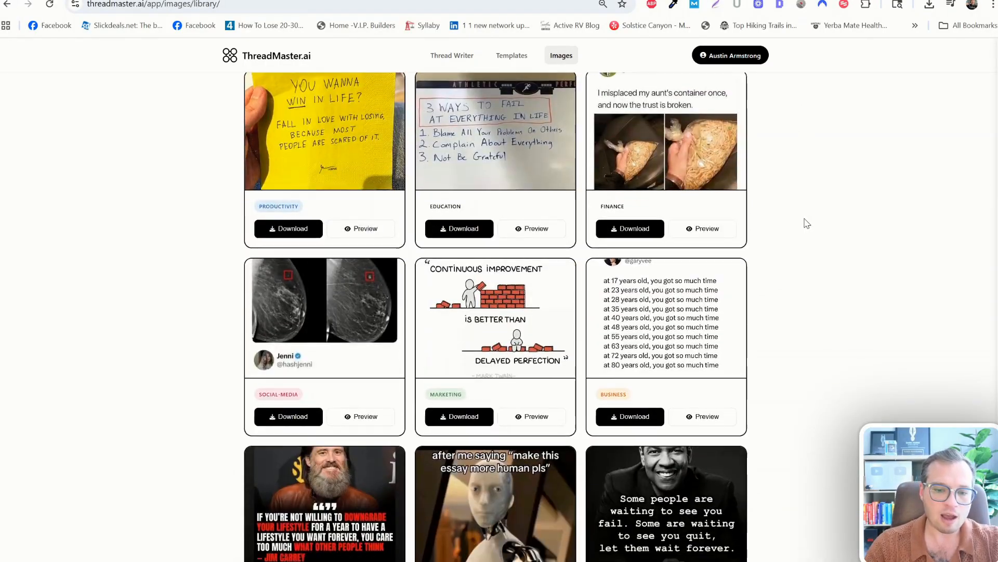
{"action": "scroll", "scroll_direction": "up", "scroll_amount": 3}
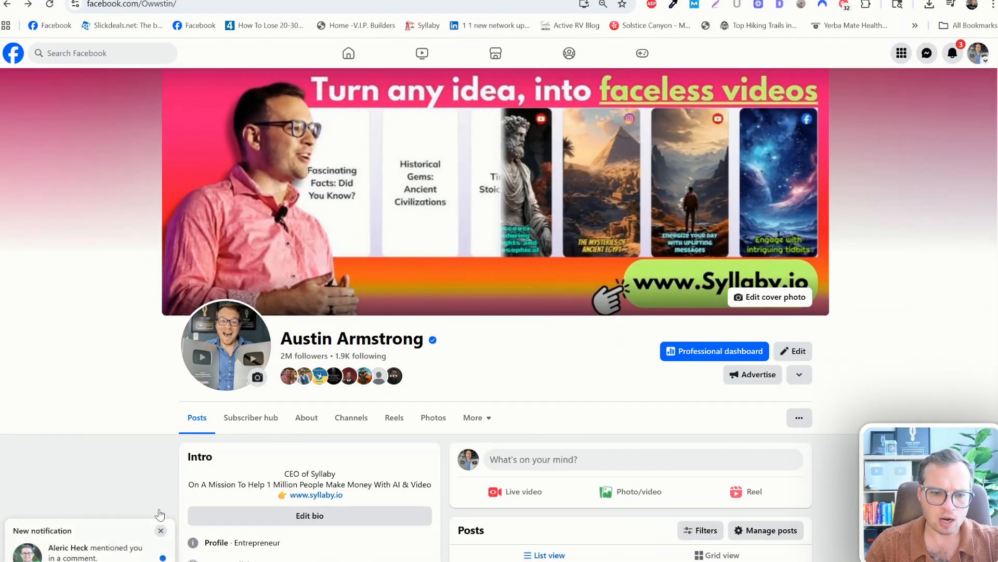
View the Professional dashboard's 28-day insights, advancing the cards to Net follows.
{"action": "left_click", "coordinate": [713, 350]}
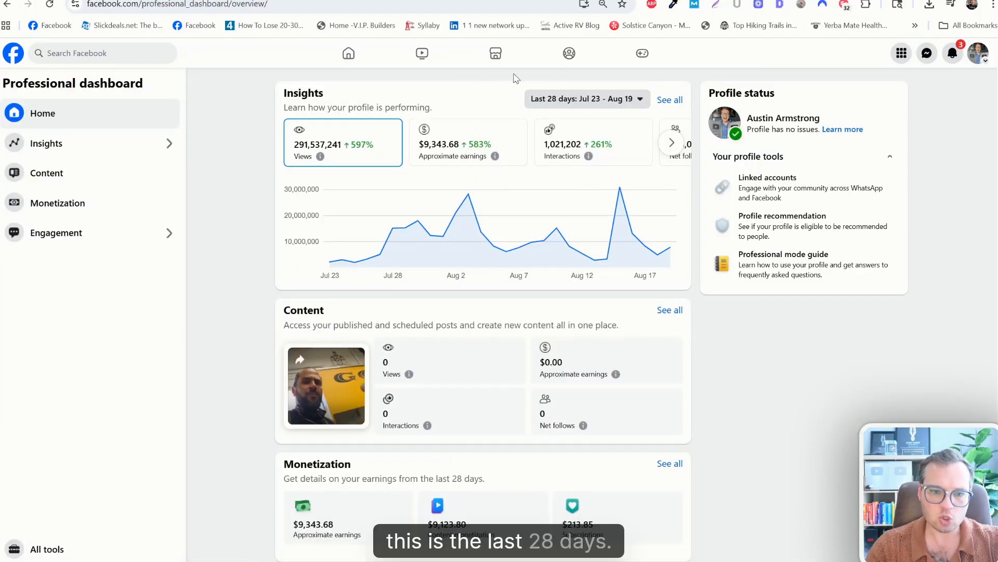
{"action": "mouse_move", "coordinate": [588, 210]}
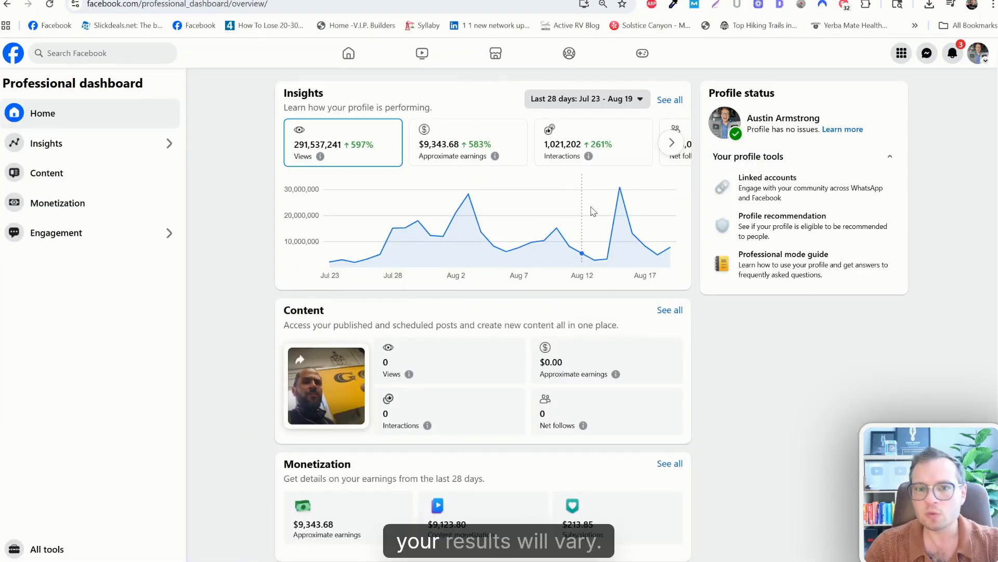
{"action": "mouse_move", "coordinate": [608, 232]}
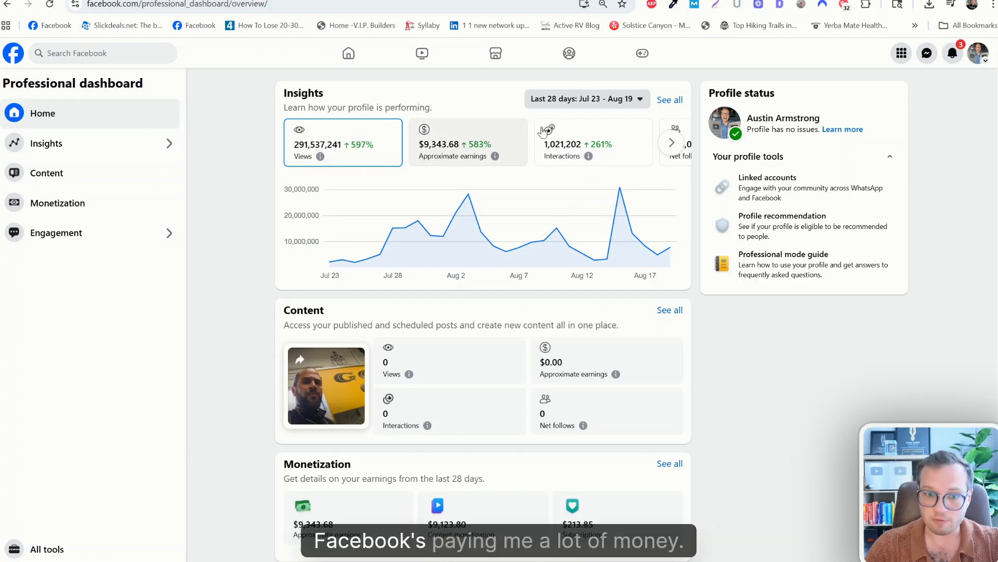
{"action": "left_click", "coordinate": [671, 143]}
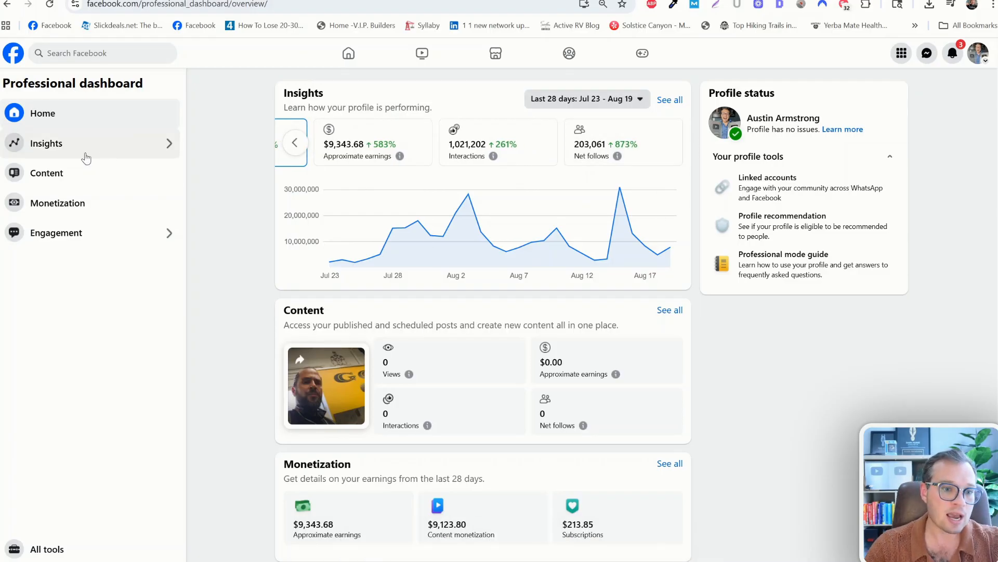
View the Views insights by content type and highlight the Text share.
{"action": "left_click", "coordinate": [46, 142]}
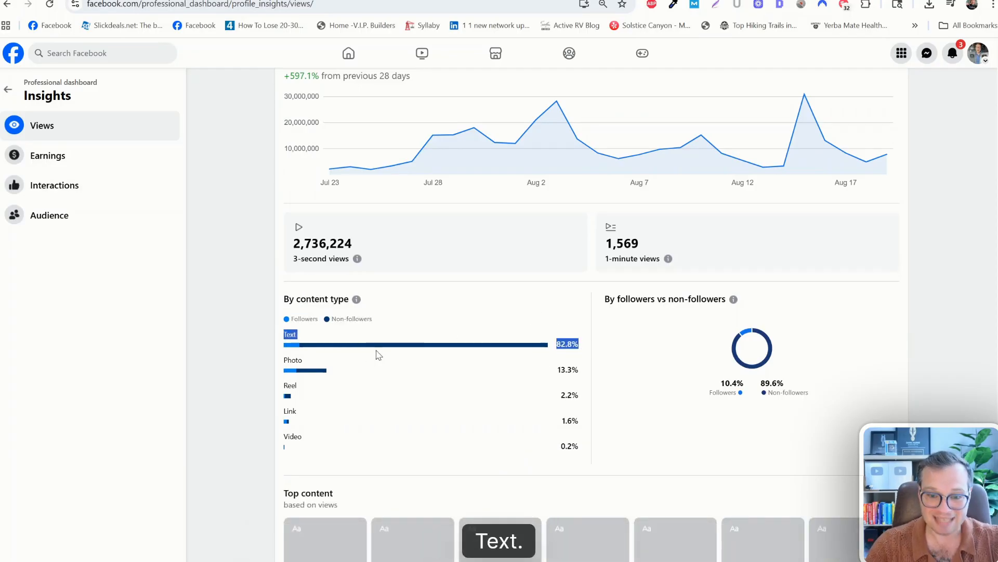
{"action": "scroll", "scroll_direction": "up", "scroll_amount": 3}
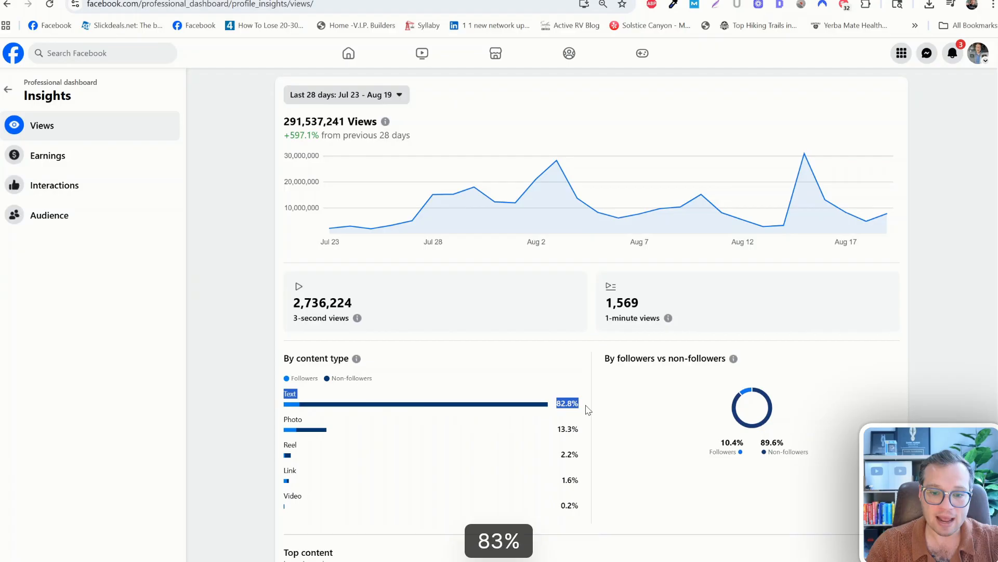
{"action": "double_click", "coordinate": [329, 121]}
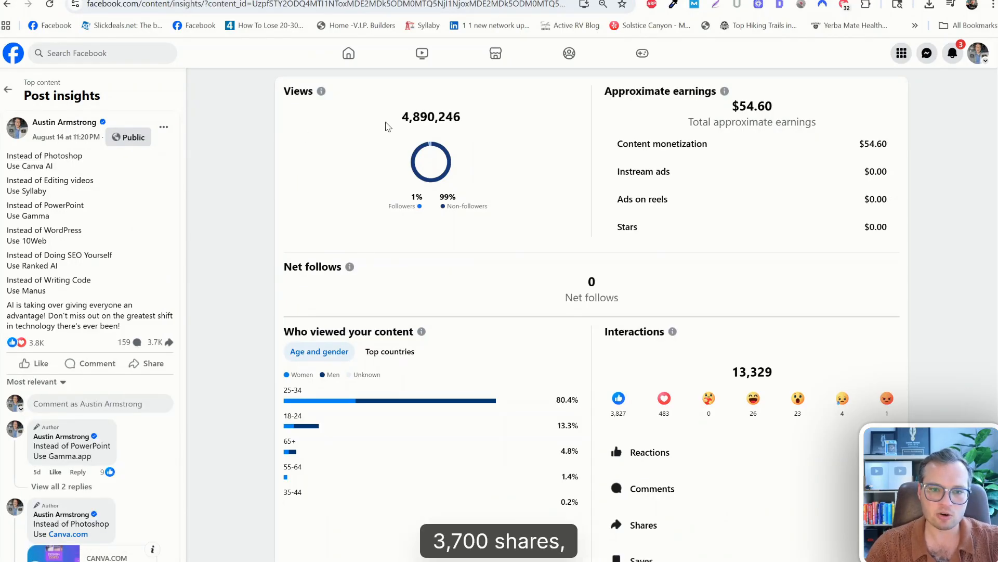
Review the post's insights down to its $54.60 approximate earnings.
{"action": "scroll", "scroll_direction": "down", "scroll_amount": 3}
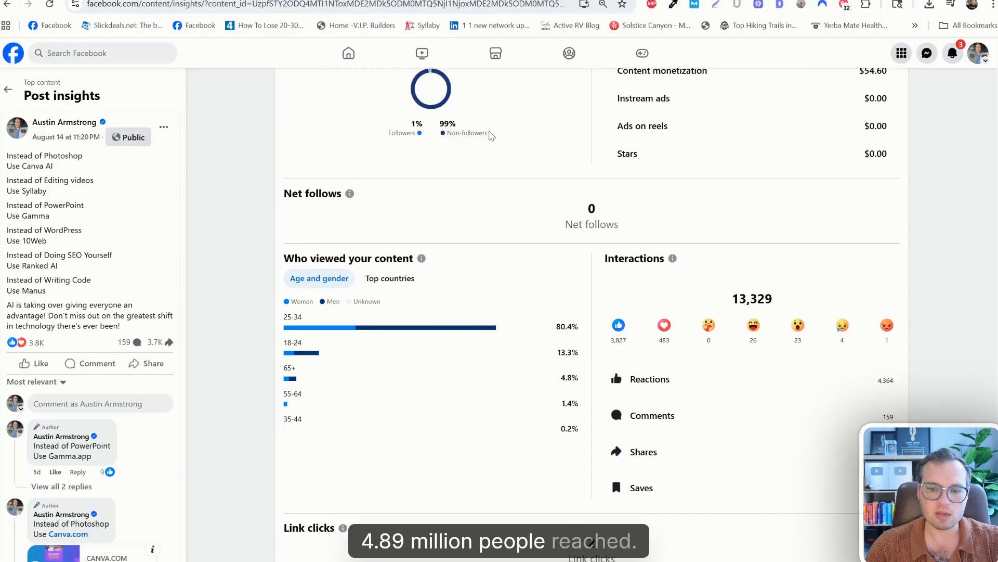
{"action": "scroll", "scroll_direction": "up", "scroll_amount": 3}
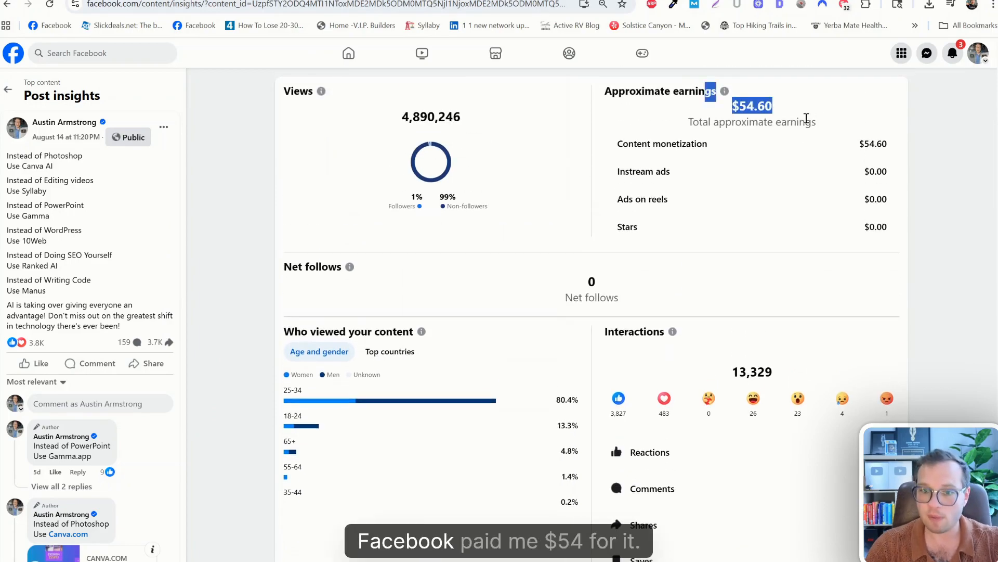
{"action": "mouse_move", "coordinate": [348, 53]}
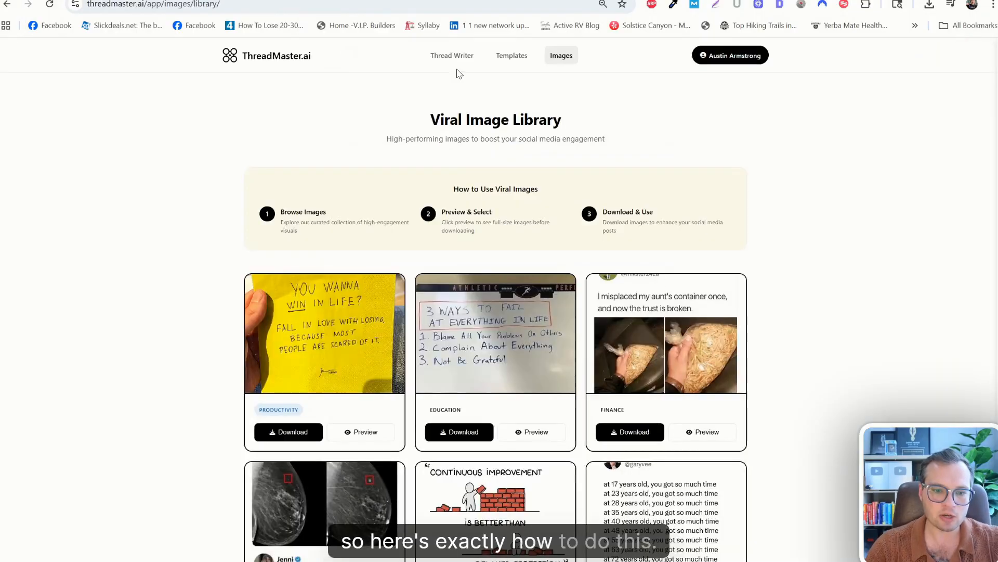
Generate a 'new home owner hacks' thread from the topic suggestion in Thread Writer.
{"action": "left_click", "coordinate": [451, 55]}
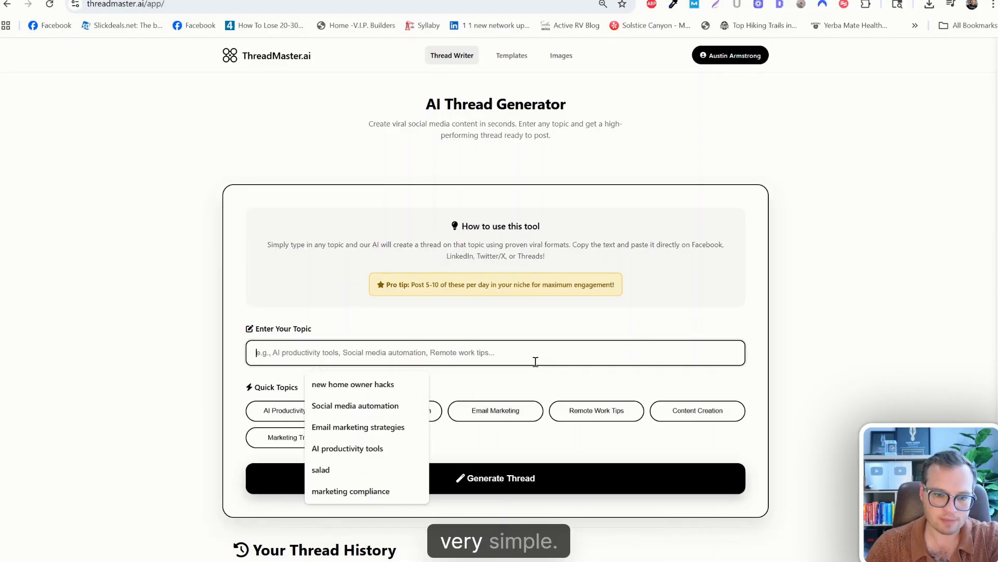
{"action": "left_click", "coordinate": [352, 383]}
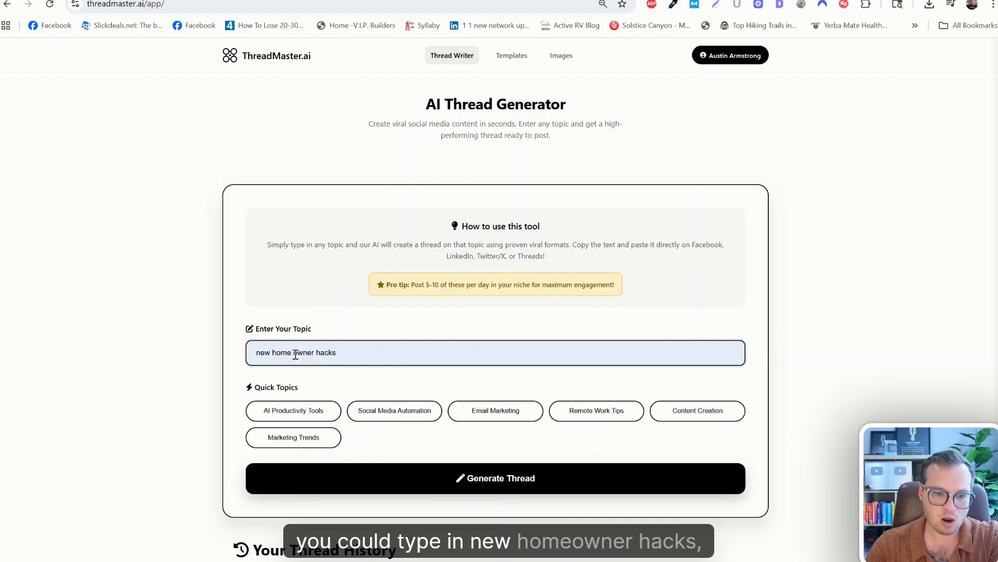
{"action": "left_click", "coordinate": [495, 478]}
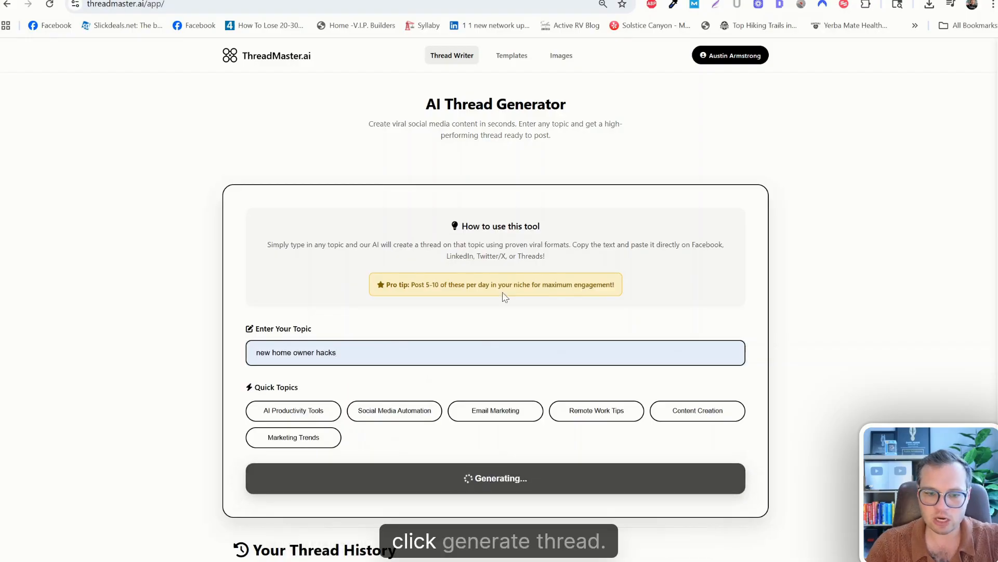
{"action": "scroll", "scroll_direction": "down", "scroll_amount": 3}
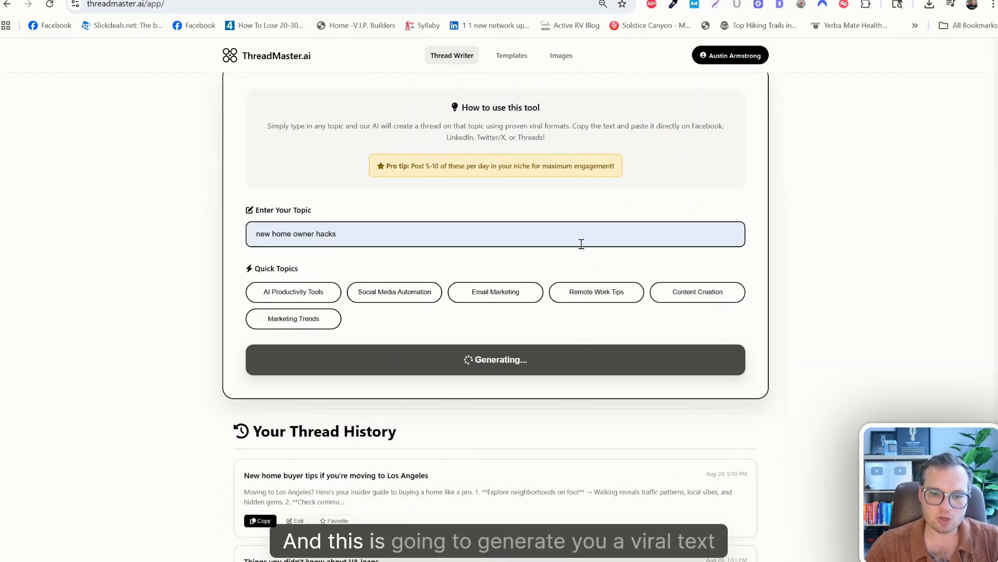
{"action": "mouse_move", "coordinate": [605, 265]}
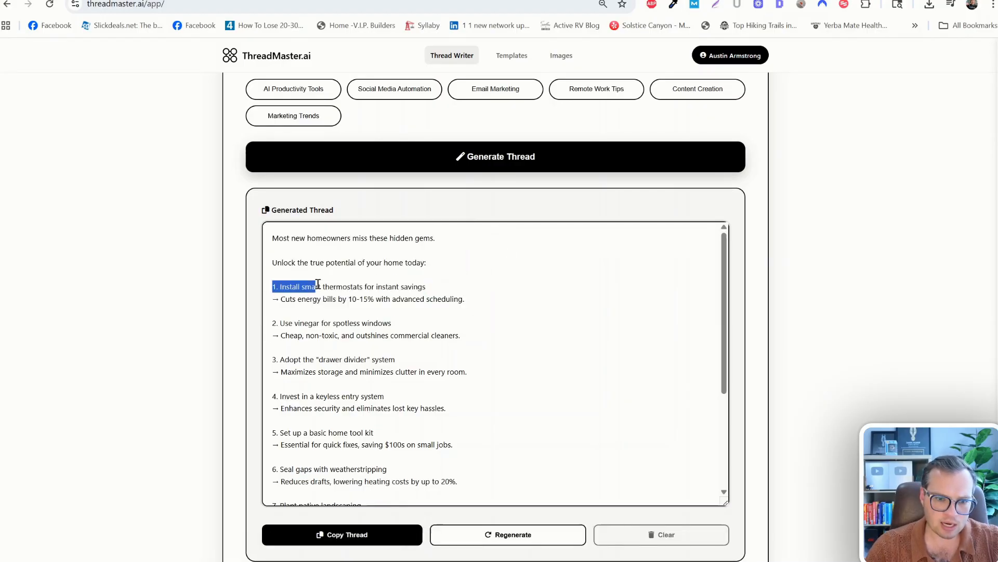
{"action": "double_click", "coordinate": [336, 323]}
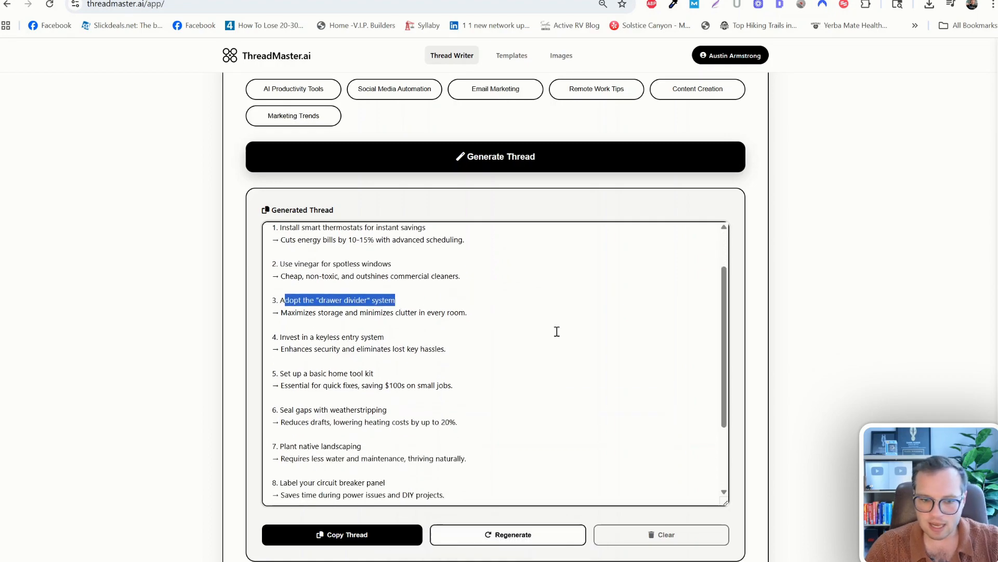
Regenerate the thread on the topic 'ChatGPT hacks' and review its ten tips.
{"action": "scroll", "scroll_direction": "up", "scroll_amount": 3}
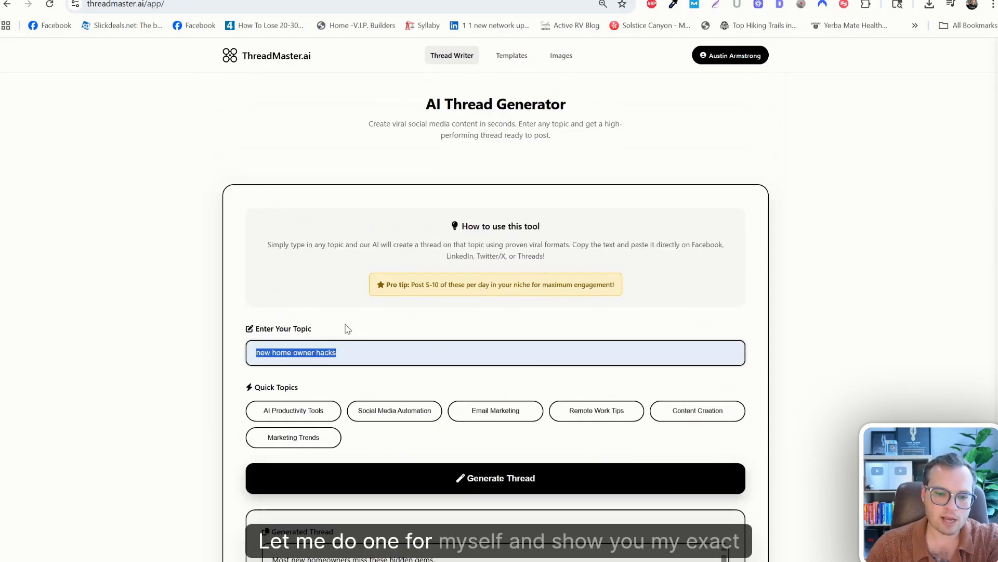
{"action": "mouse_move", "coordinate": [603, 310]}
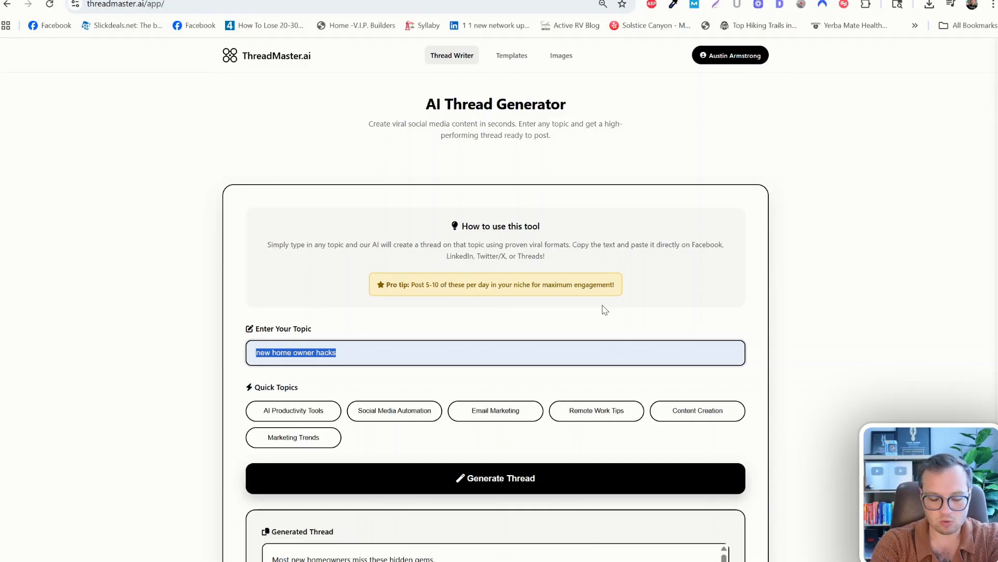
{"action": "type", "text": "ChatGPT hacks"}
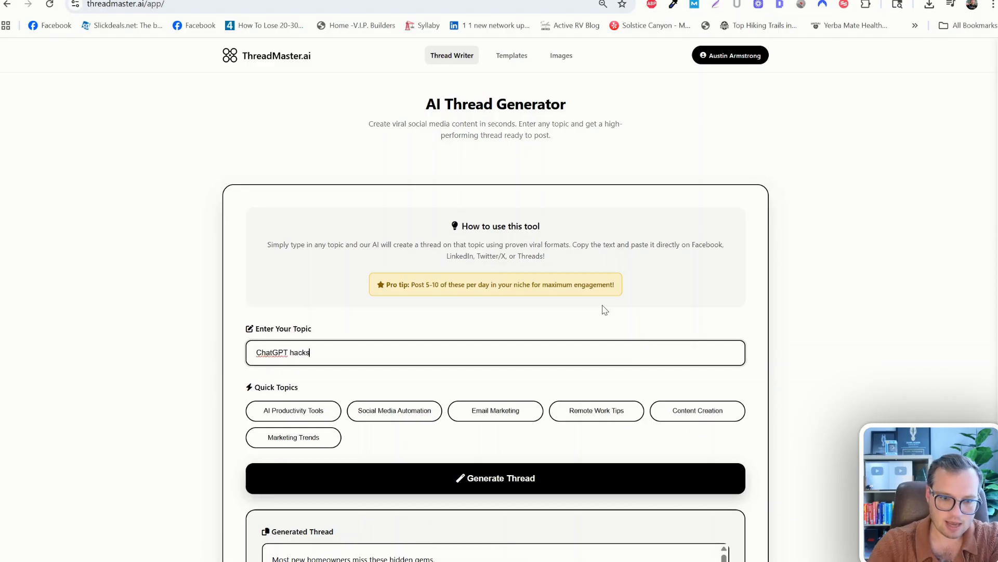
{"action": "left_click", "coordinate": [495, 477]}
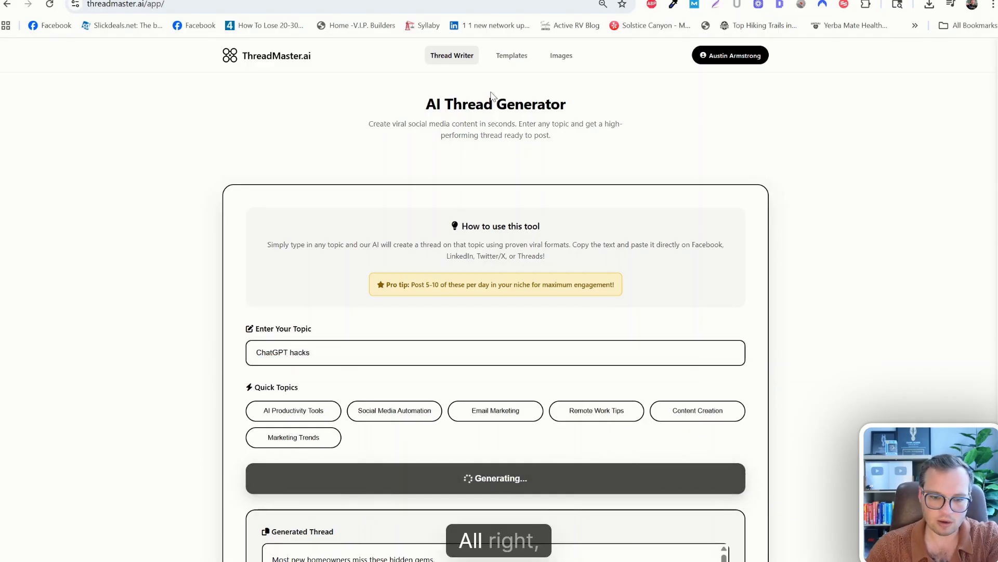
{"action": "mouse_move", "coordinate": [559, 242]}
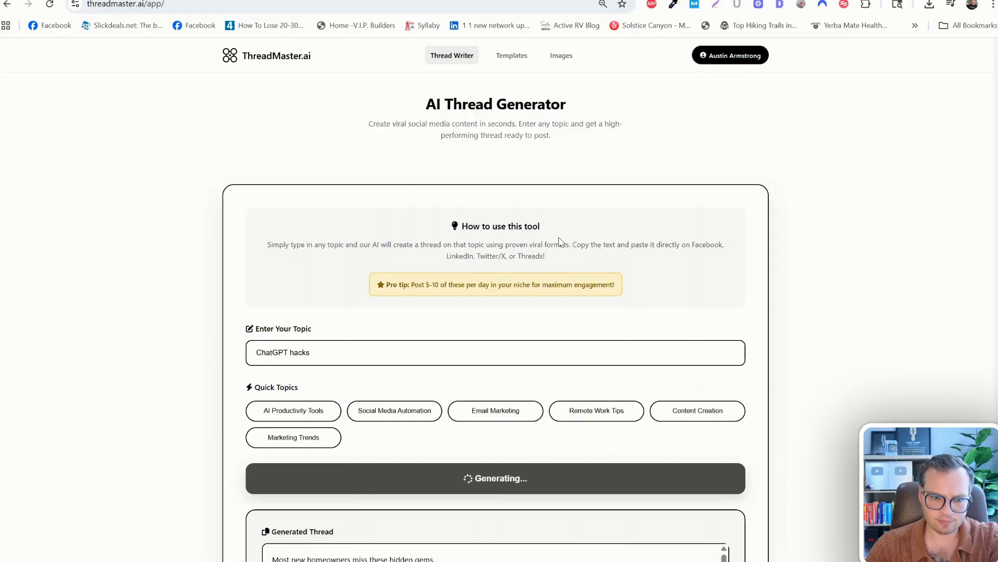
{"action": "scroll", "scroll_direction": "down", "scroll_amount": 3}
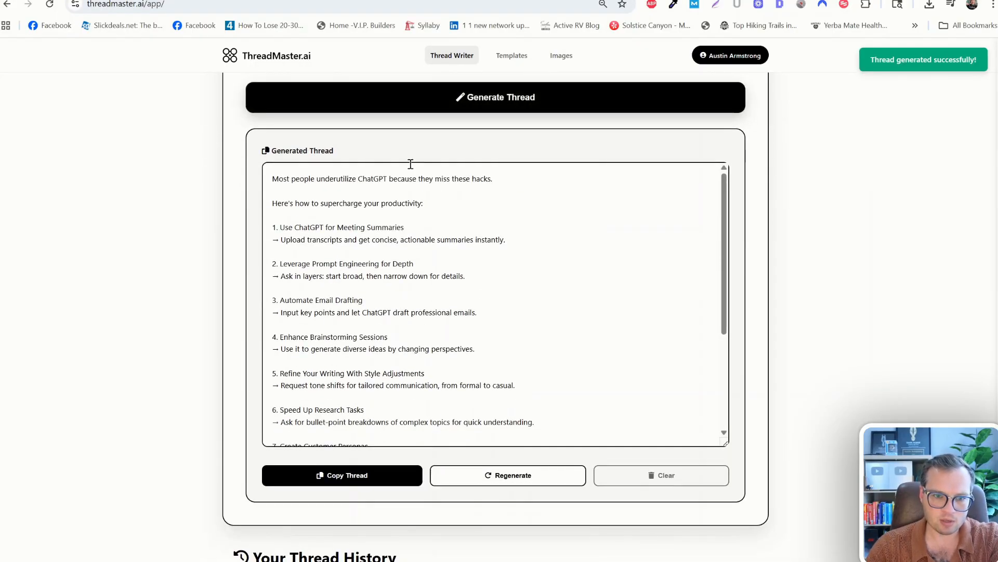
{"action": "mouse_move", "coordinate": [571, 215]}
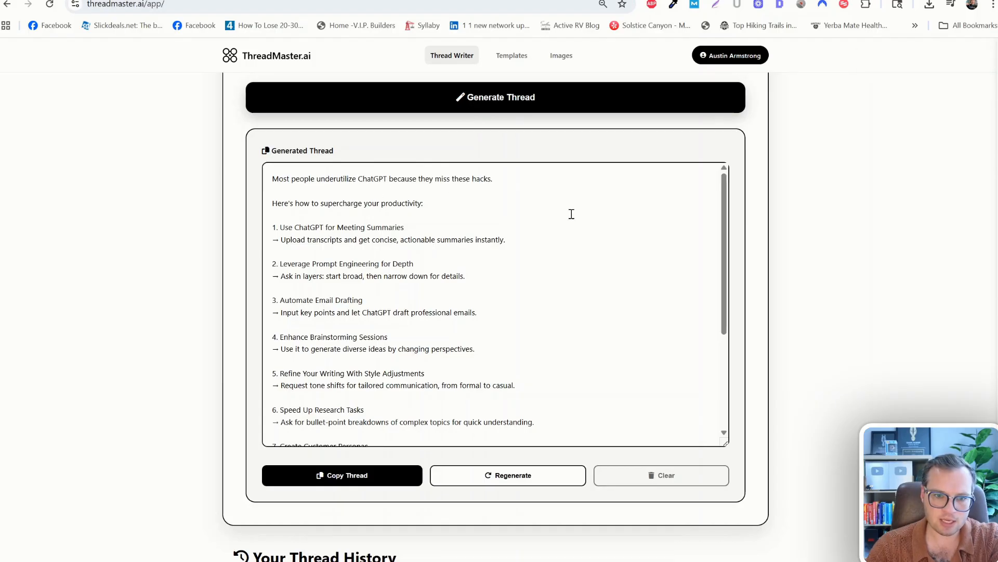
{"action": "scroll", "scroll_direction": "down", "scroll_amount": 3}
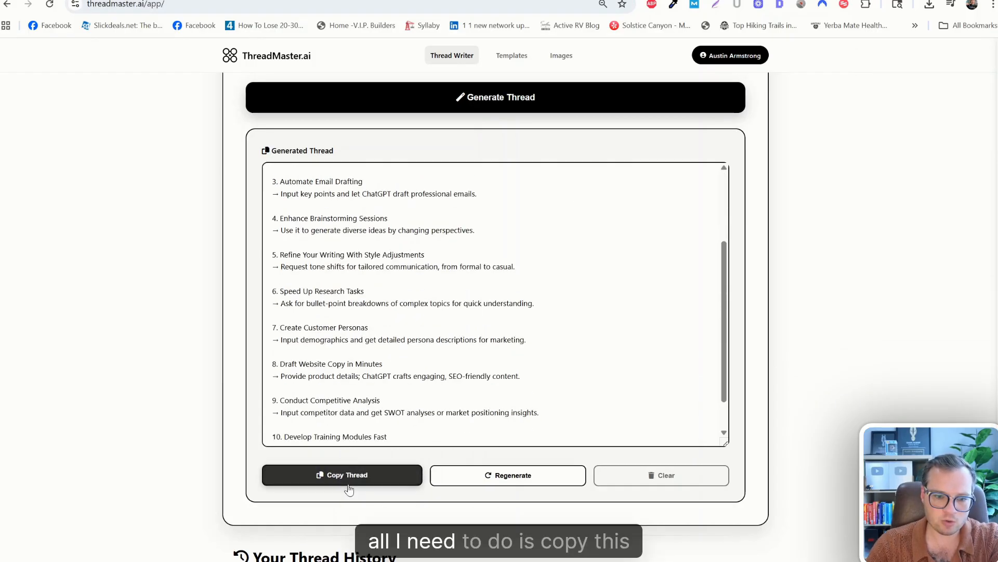
Copy the thread and draft its opening lines in Facebook with a 👇 emoji after 'productivity'.
{"action": "left_click", "coordinate": [342, 475]}
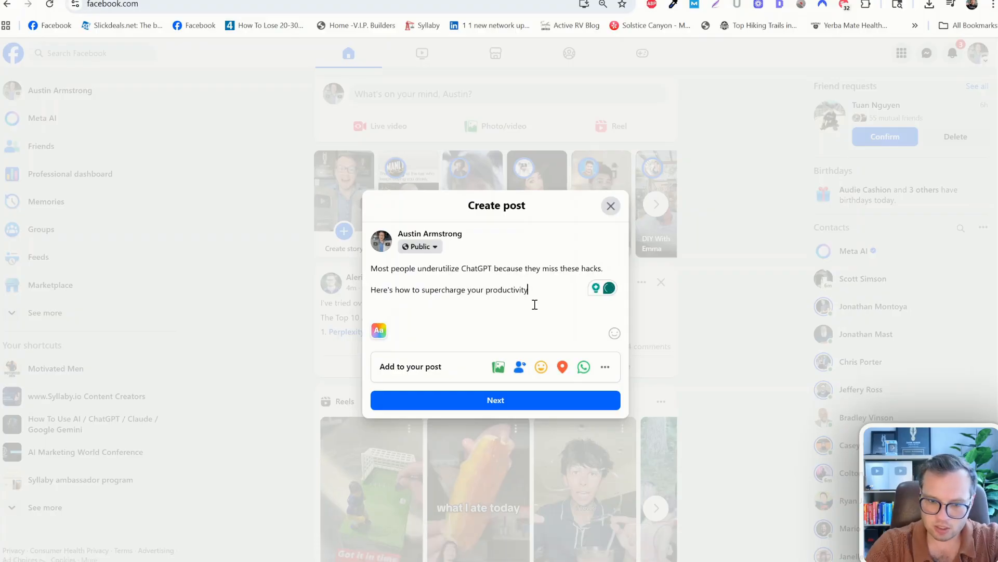
{"action": "left_click", "coordinate": [613, 333]}
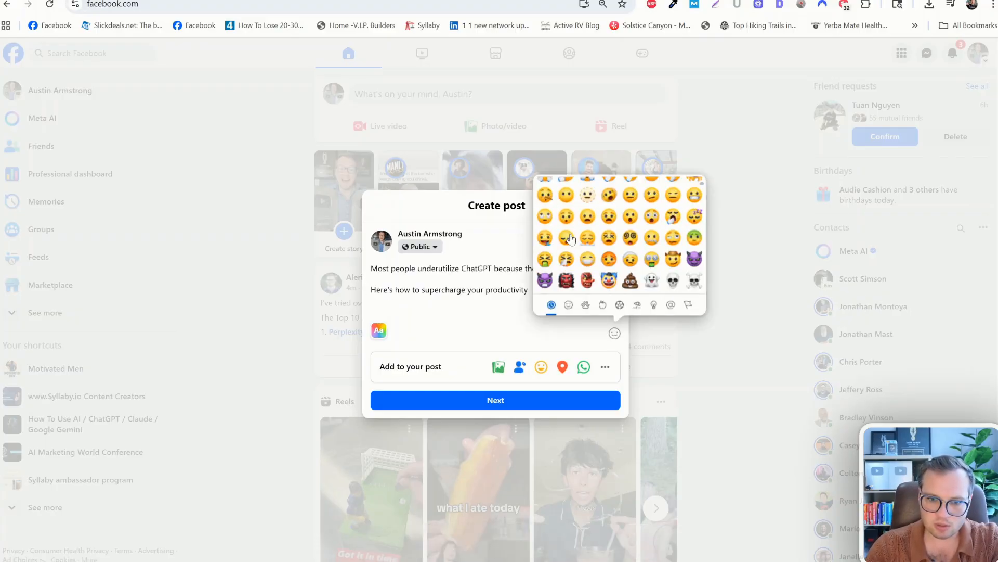
{"action": "left_click", "coordinate": [568, 304]}
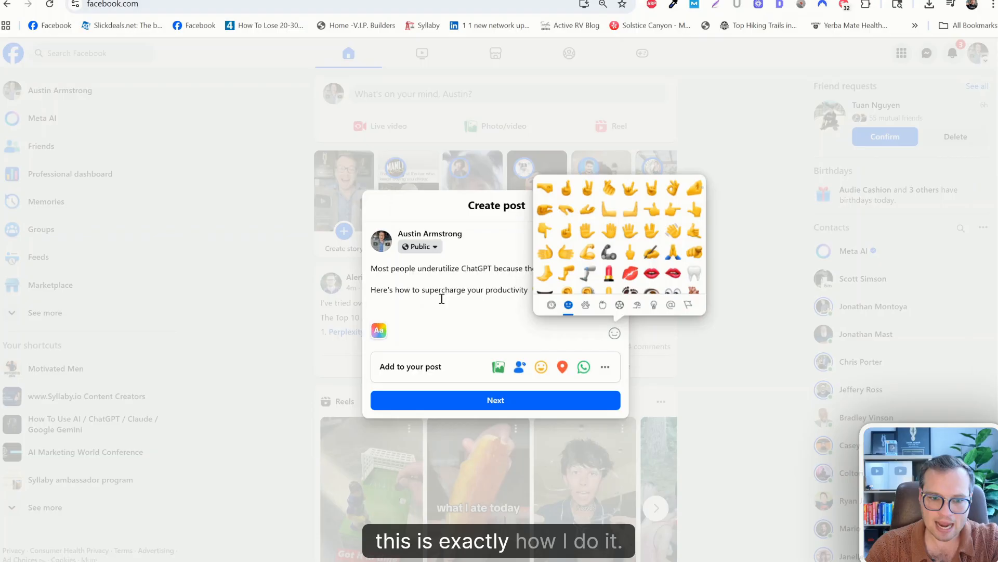
{"action": "left_click", "coordinate": [379, 330]}
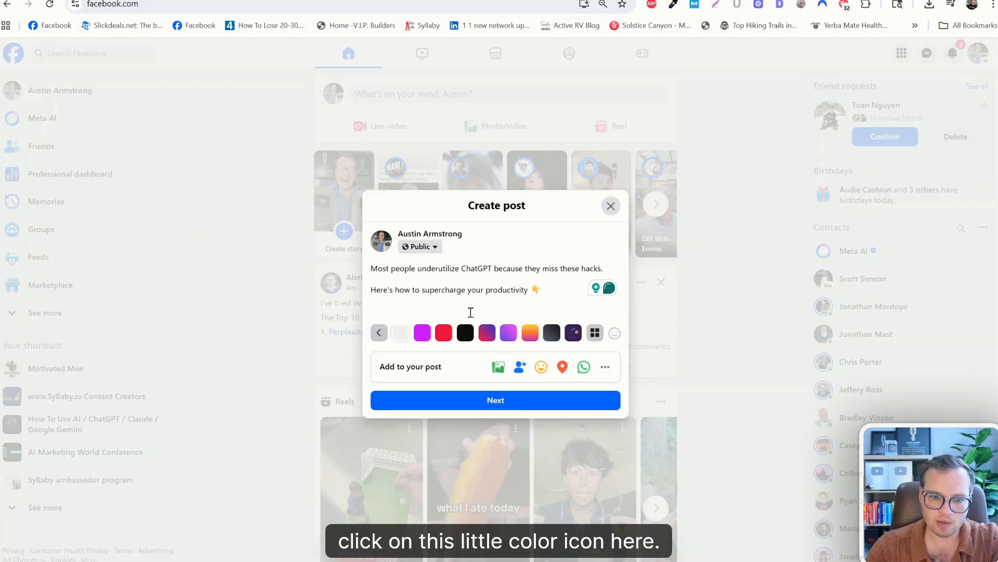
Give the post a black background and continue to the posting step.
{"action": "left_click", "coordinate": [465, 333]}
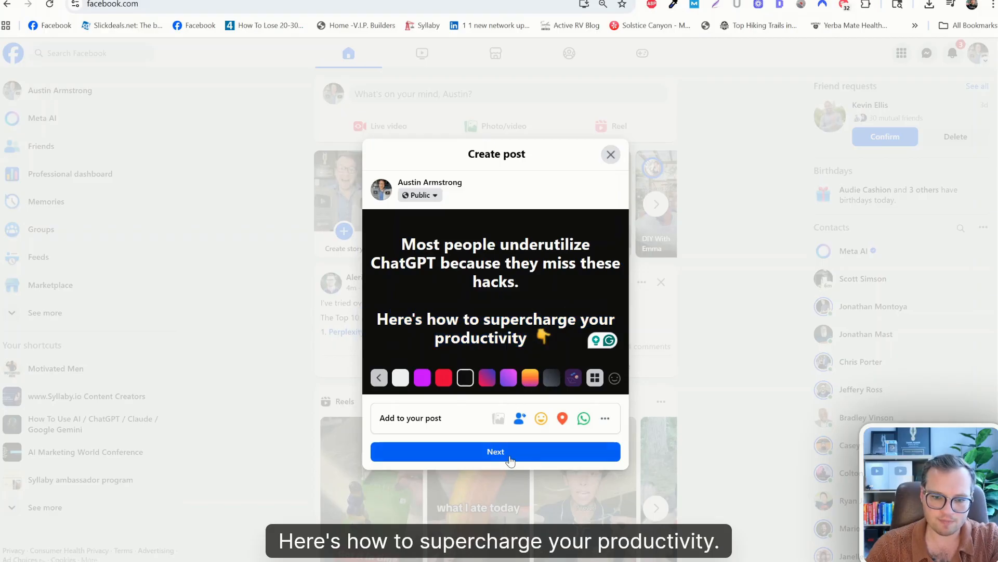
{"action": "left_click", "coordinate": [495, 451]}
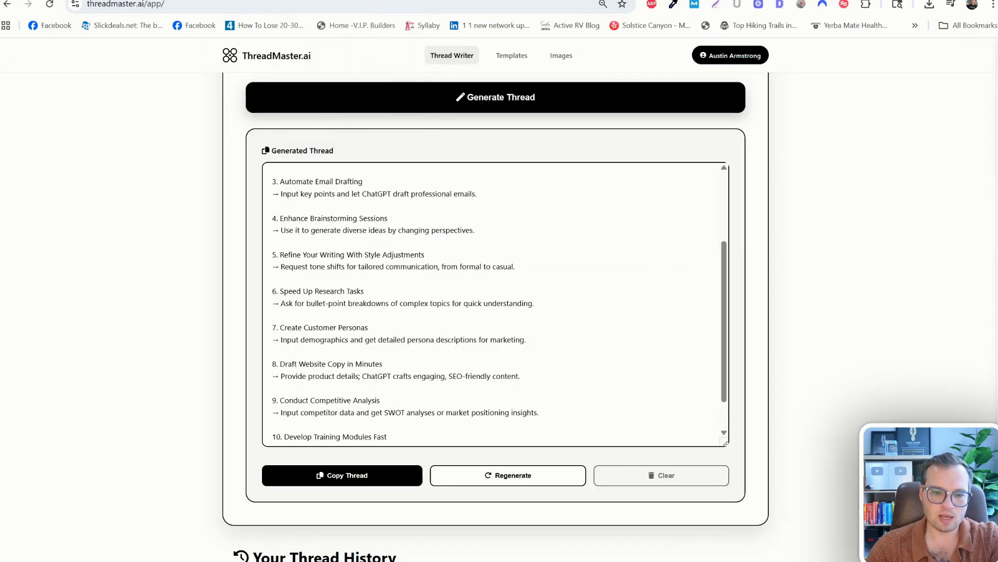
Scroll back through the remaining ChatGPT hacks in the generated thread.
{"action": "scroll", "scroll_direction": "up", "scroll_amount": 3}
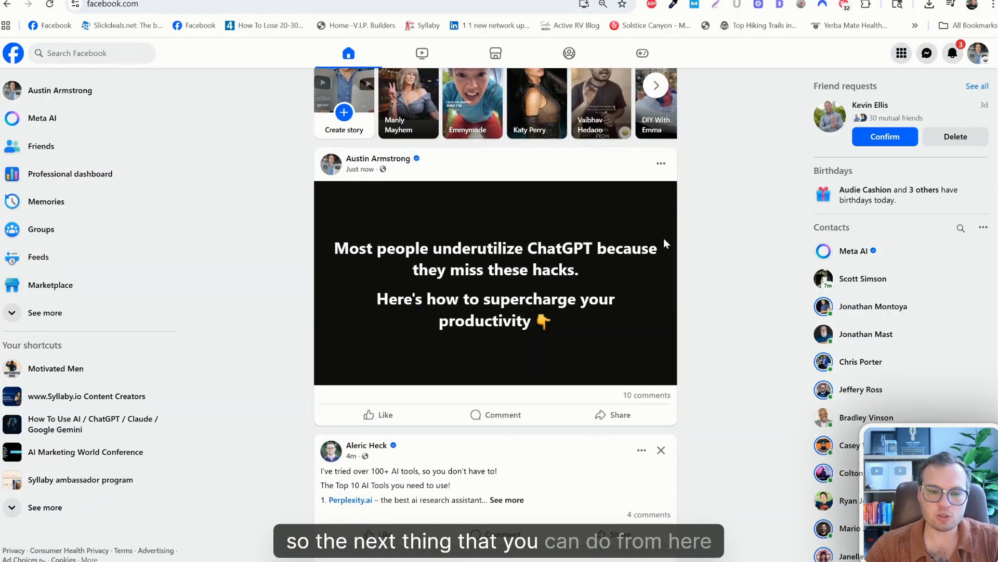
Share the new ChatGPT hacks post into the private group and post it.
{"action": "left_click", "coordinate": [612, 415]}
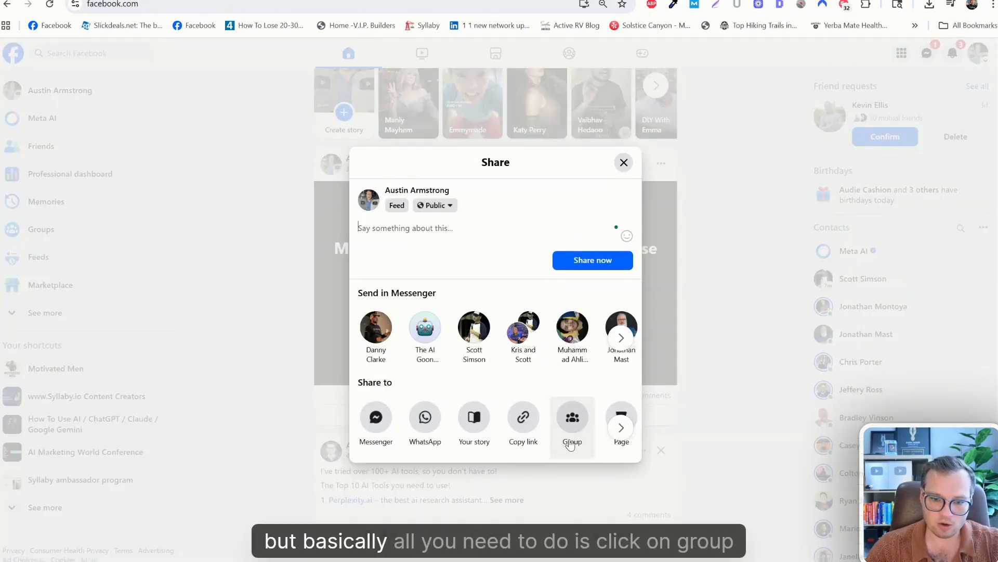
{"action": "left_click", "coordinate": [572, 420]}
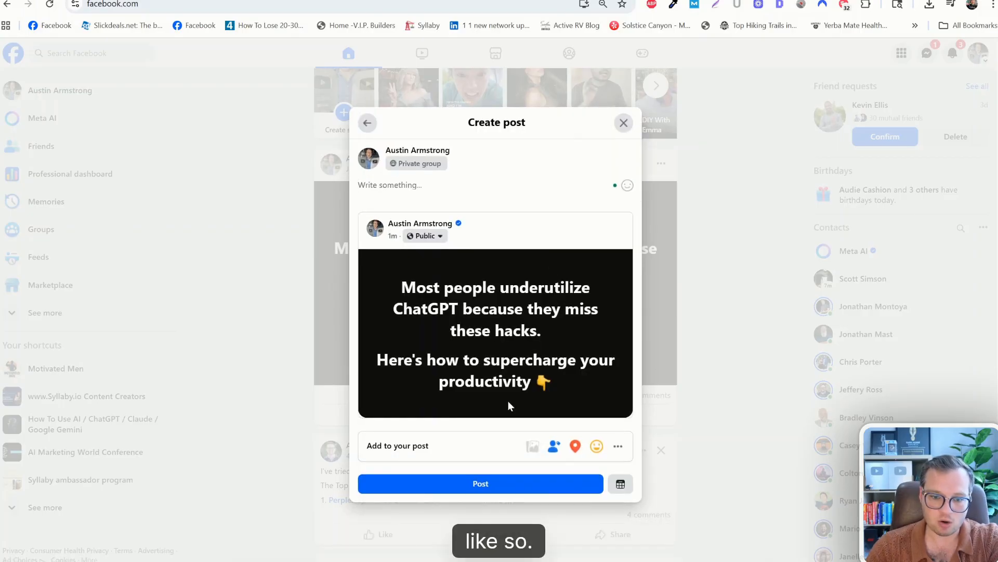
{"action": "left_click", "coordinate": [480, 484]}
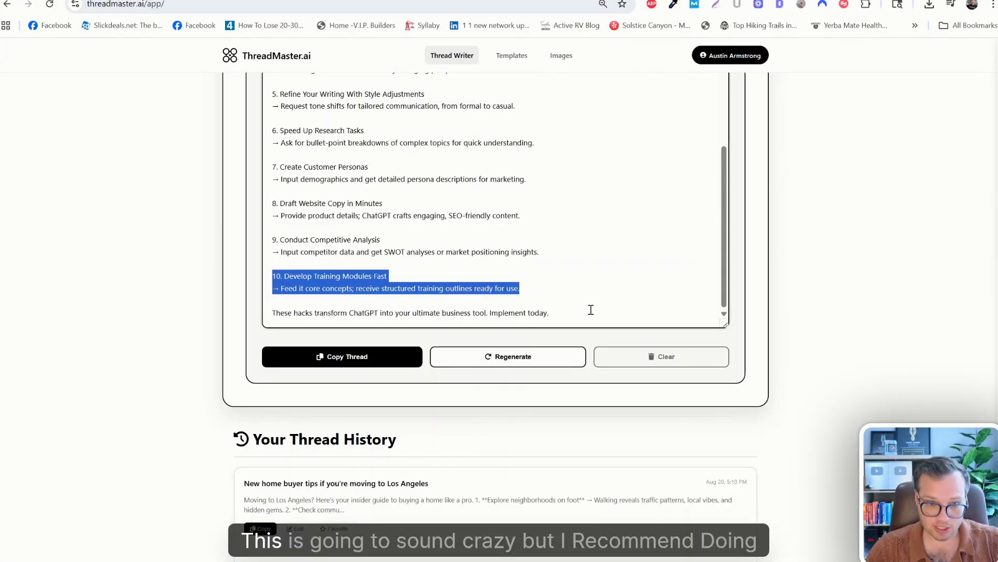
From the viral image library, preview the yellow 'You wanna win in life?' quote image and download it.
{"action": "scroll", "scroll_direction": "up", "scroll_amount": 3}
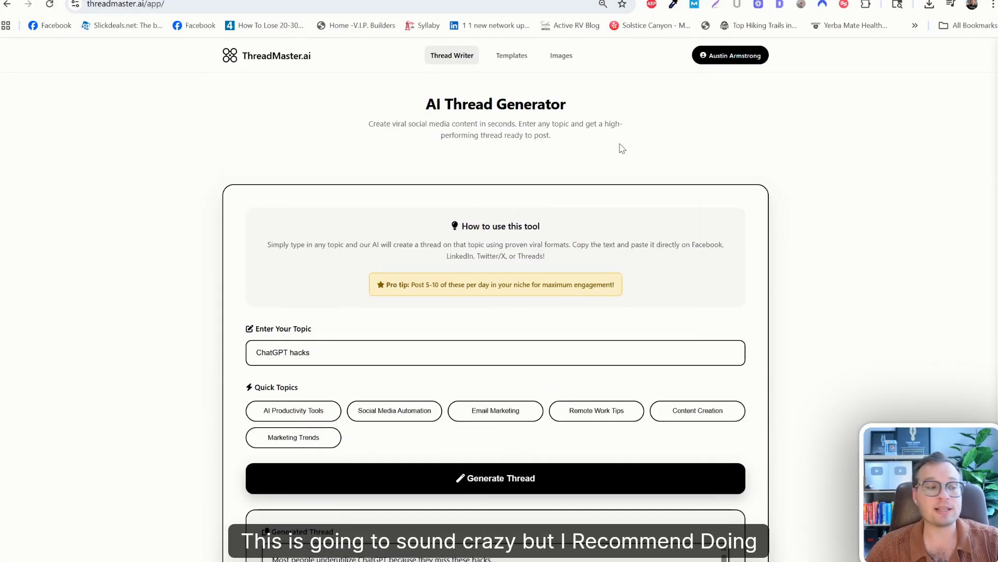
{"action": "scroll", "scroll_direction": "down", "scroll_amount": 3}
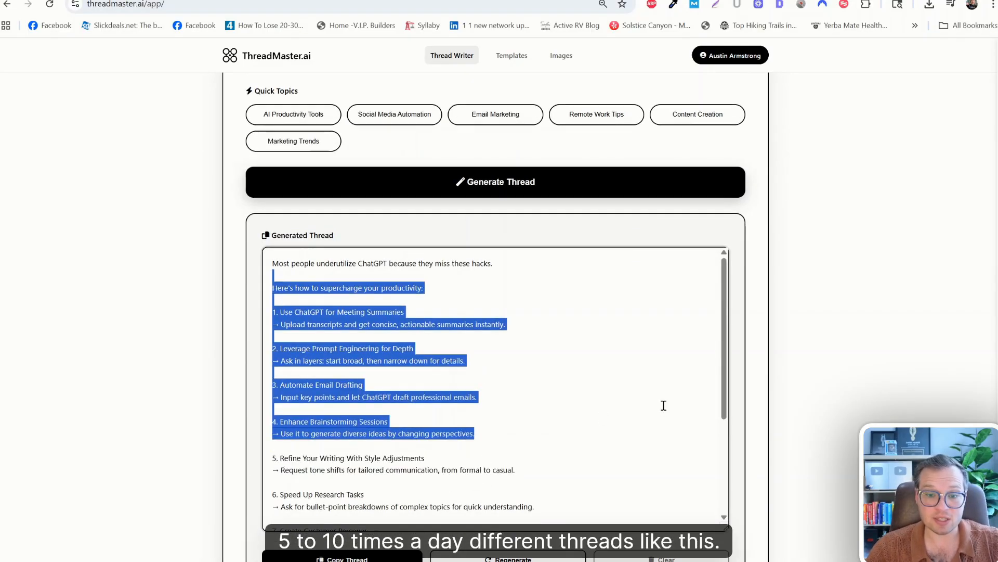
{"action": "left_click", "coordinate": [560, 55]}
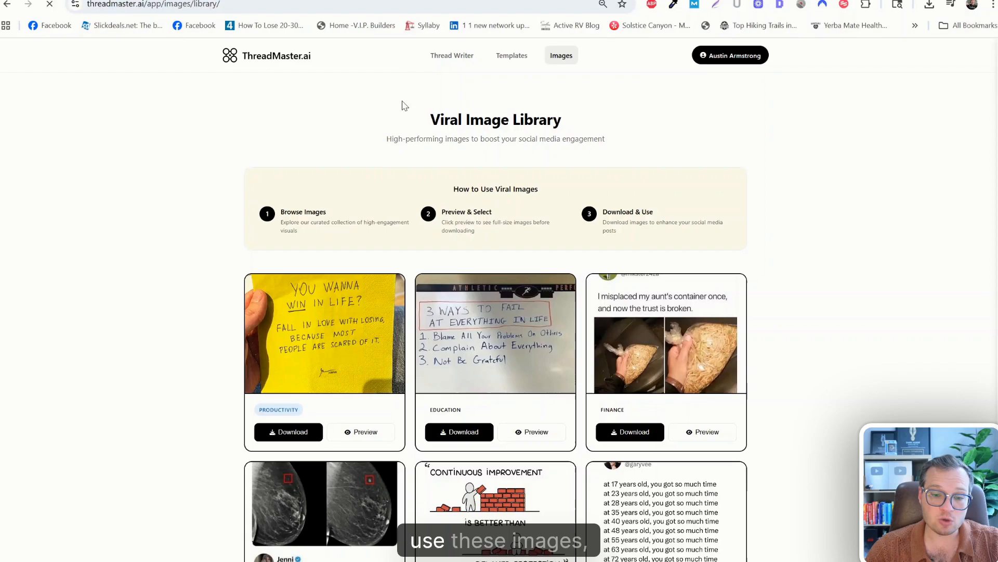
{"action": "left_click", "coordinate": [364, 432]}
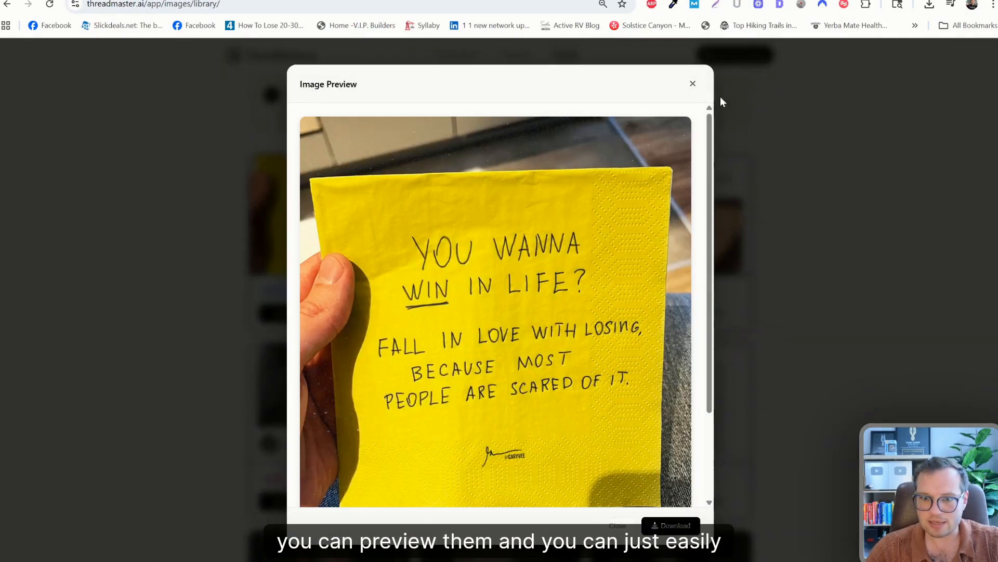
{"action": "left_click", "coordinate": [692, 83]}
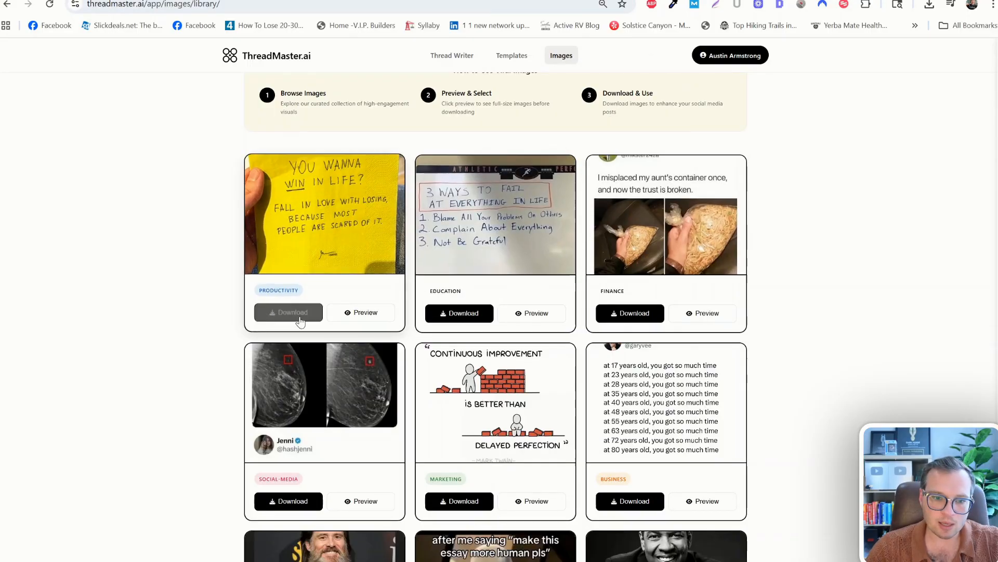
{"action": "left_click", "coordinate": [288, 312]}
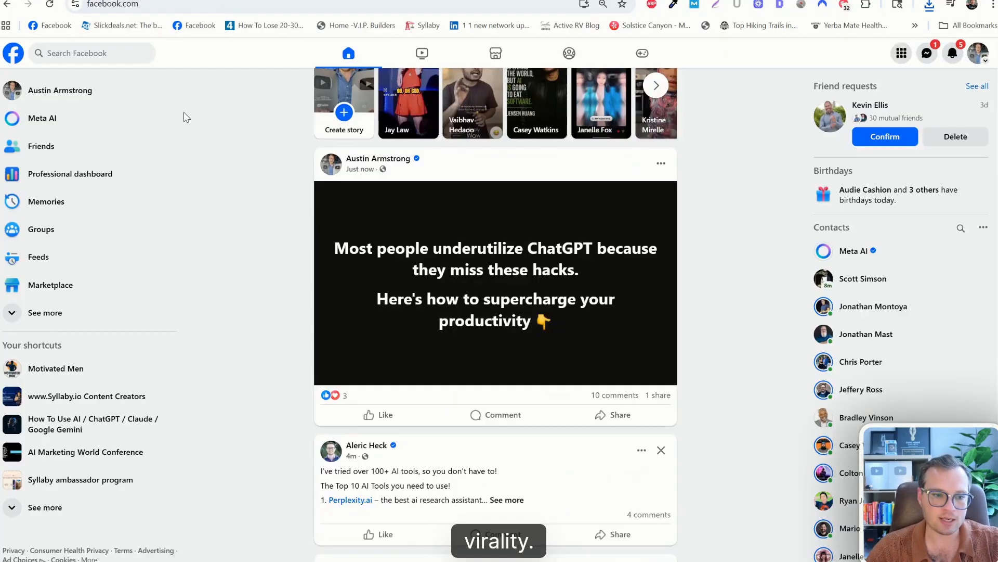
Go to the Motivated Men page and browse down through its quote image posts.
{"action": "left_click", "coordinate": [56, 368]}
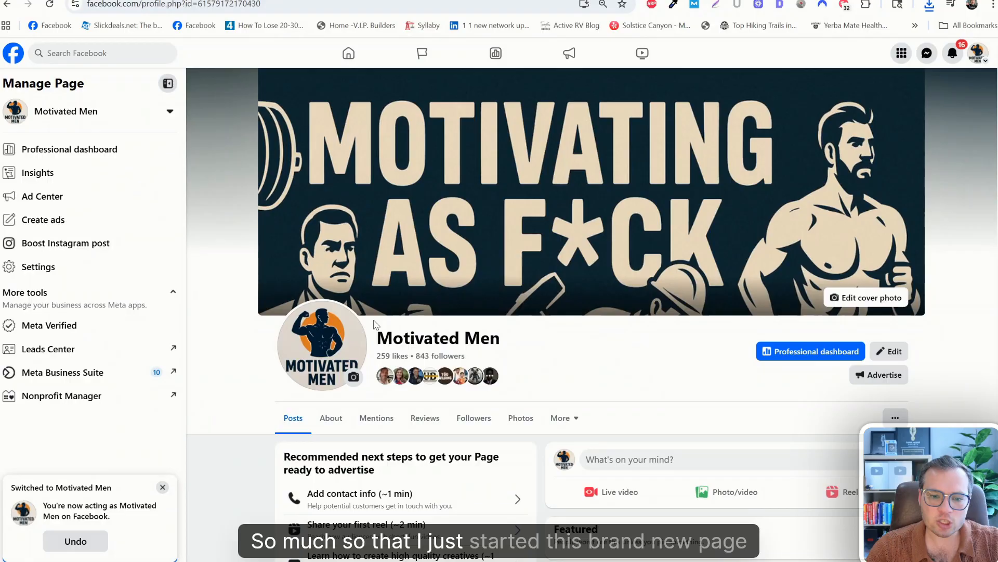
{"action": "scroll", "scroll_direction": "down", "scroll_amount": 3}
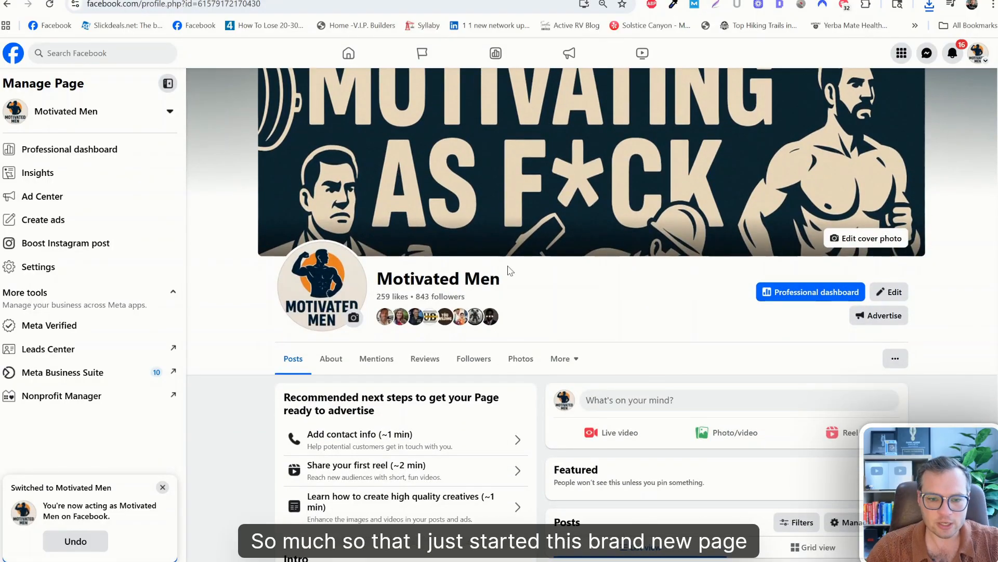
{"action": "scroll", "scroll_direction": "down", "scroll_amount": 3}
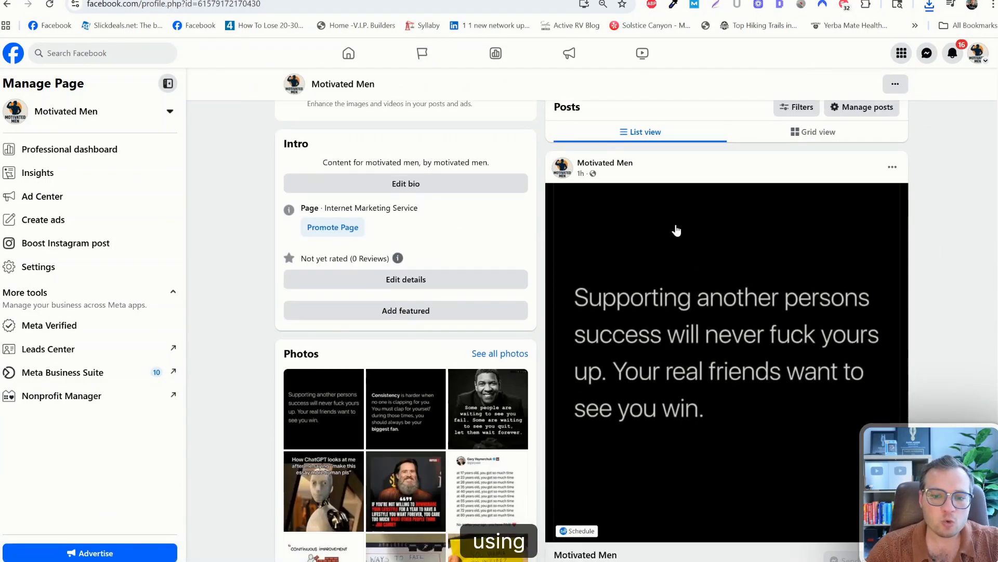
{"action": "scroll", "scroll_direction": "down", "scroll_amount": 3}
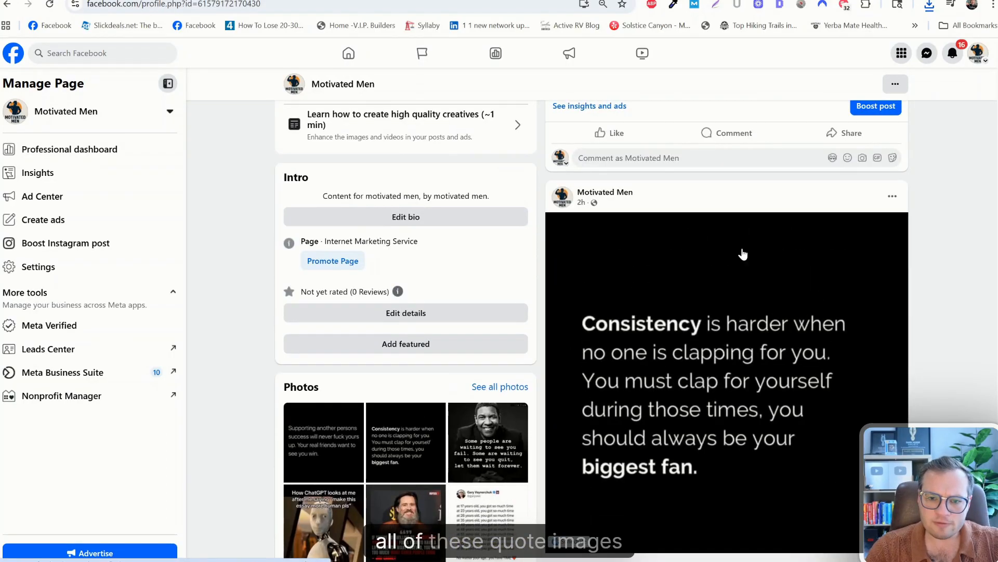
{"action": "scroll", "scroll_direction": "down", "scroll_amount": 3}
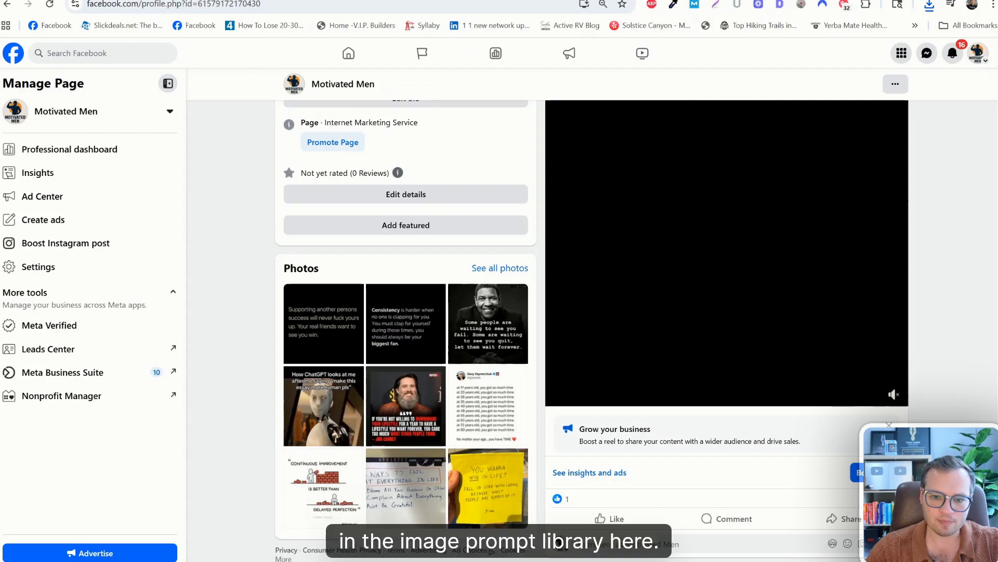
Review the list of people who shared one of the quote posts to groups, then dismiss it.
{"action": "scroll", "scroll_direction": "up", "scroll_amount": 3}
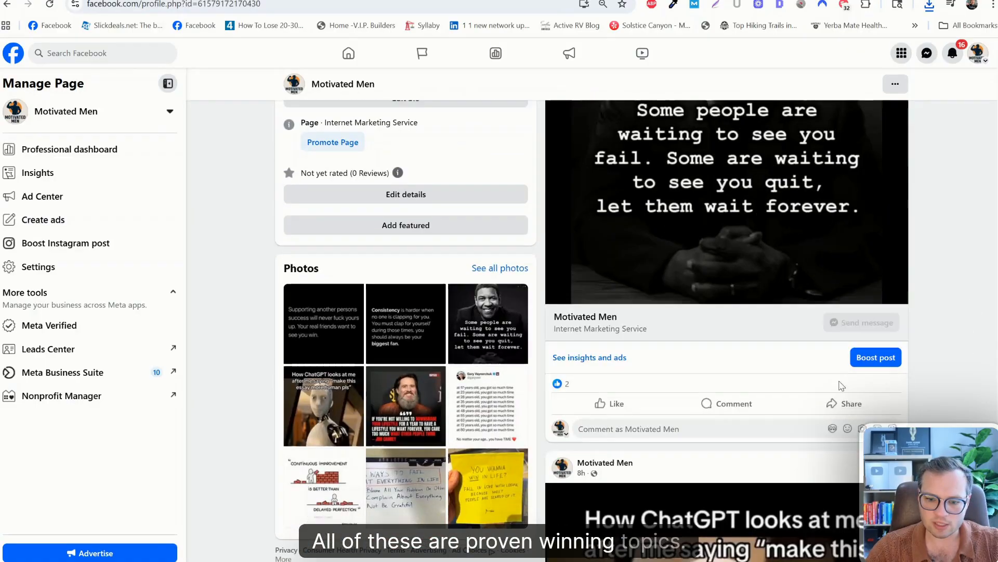
{"action": "scroll", "scroll_direction": "down", "scroll_amount": 3}
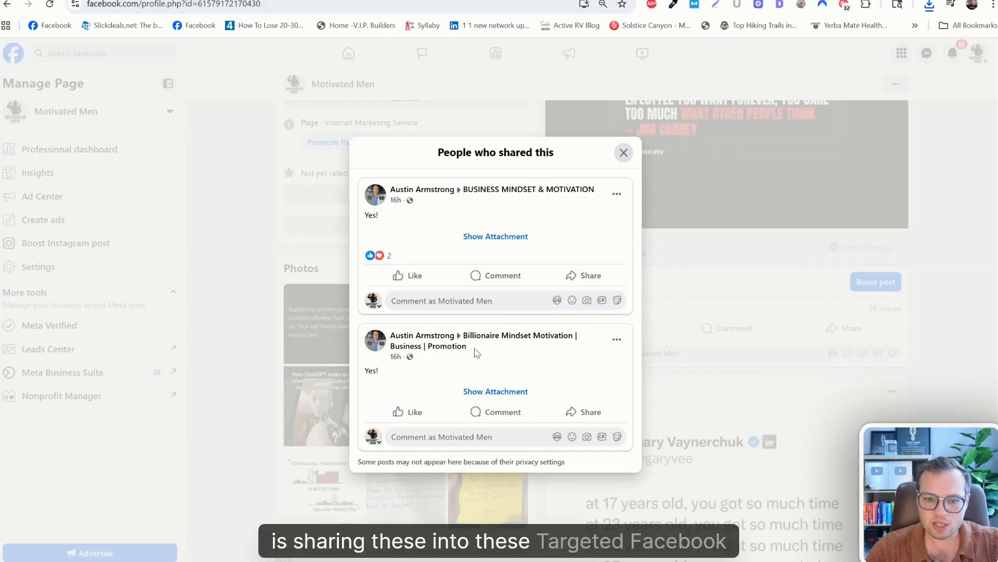
{"action": "left_click", "coordinate": [623, 153]}
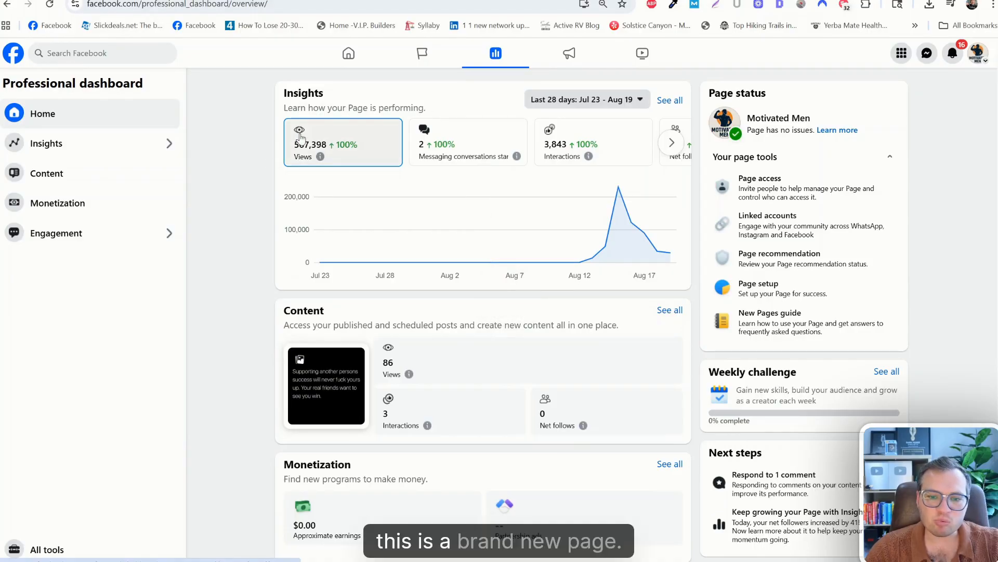
{"action": "mouse_move", "coordinate": [576, 237]}
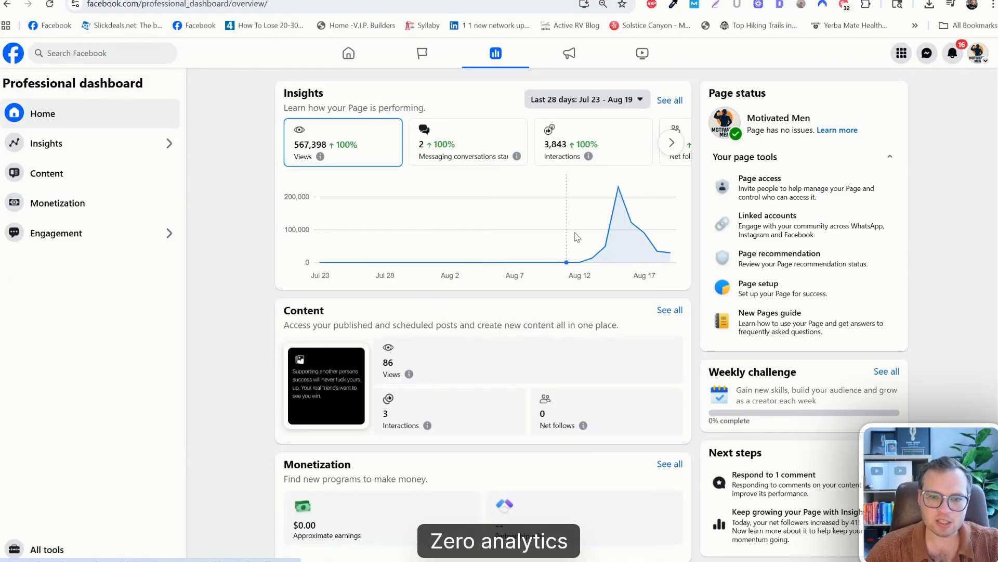
Switch the Professional dashboard insights to Last 7 days (Aug 13 – Aug 19).
{"action": "left_click", "coordinate": [584, 100]}
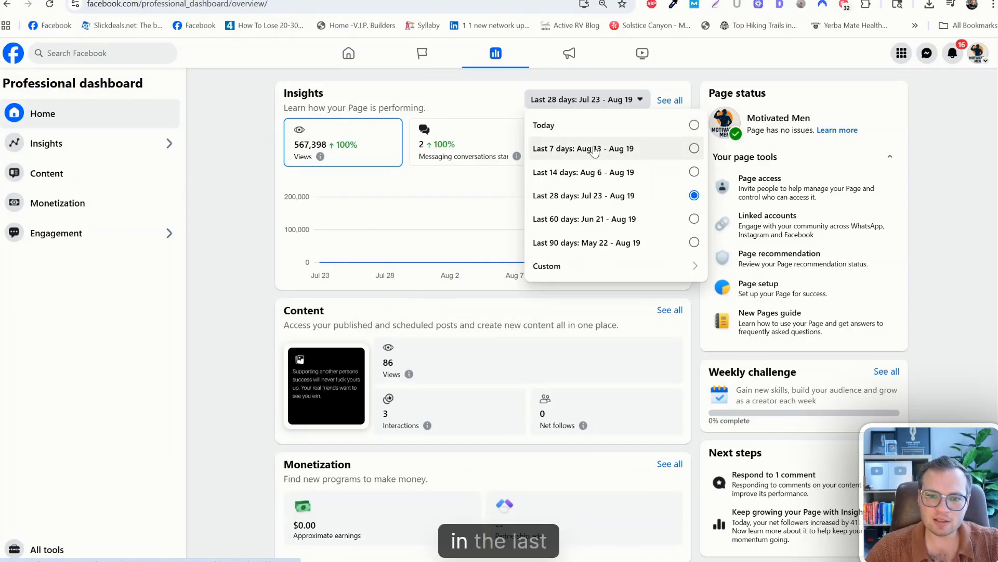
{"action": "left_click", "coordinate": [583, 149]}
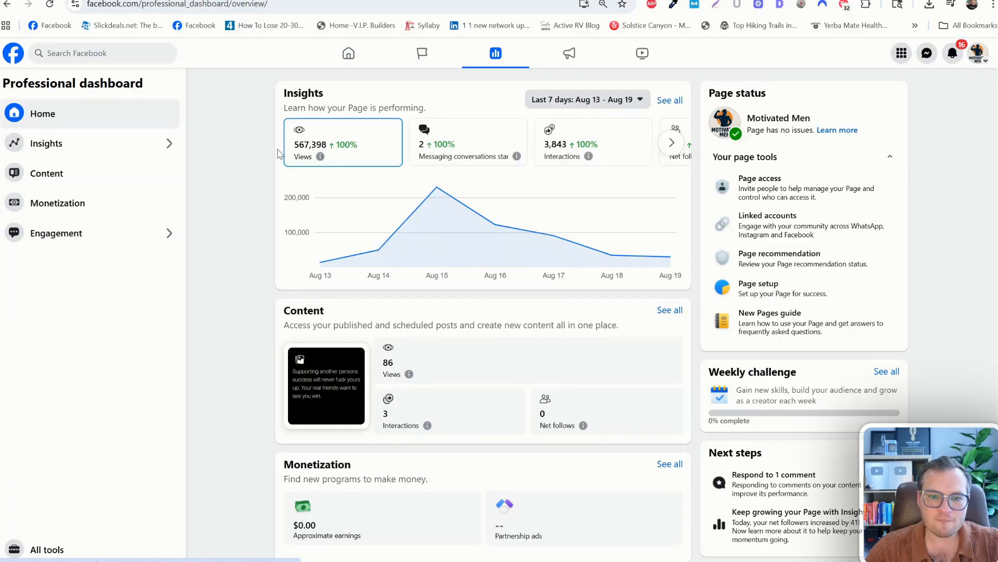
{"action": "mouse_move", "coordinate": [354, 157]}
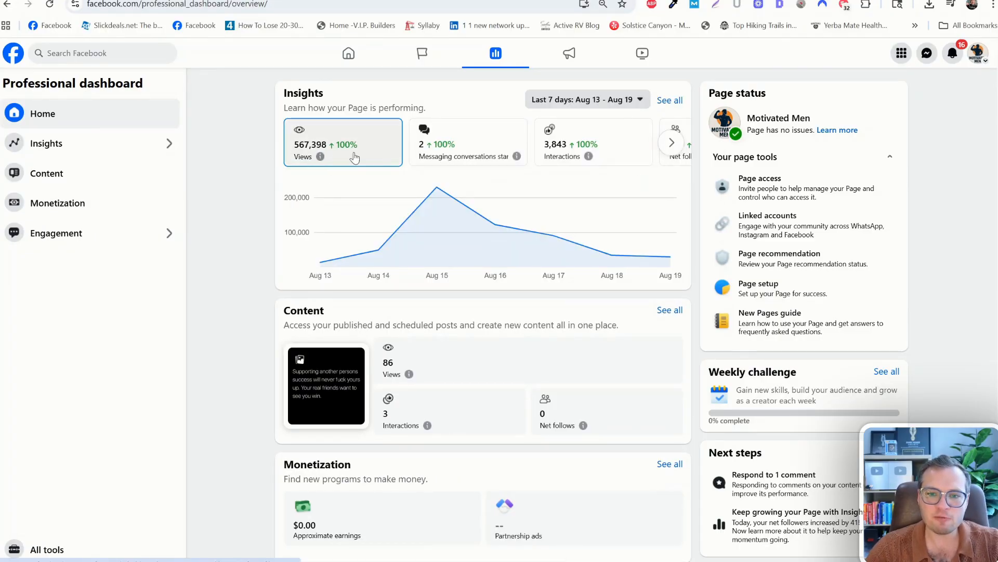
{"action": "left_click", "coordinate": [671, 142]}
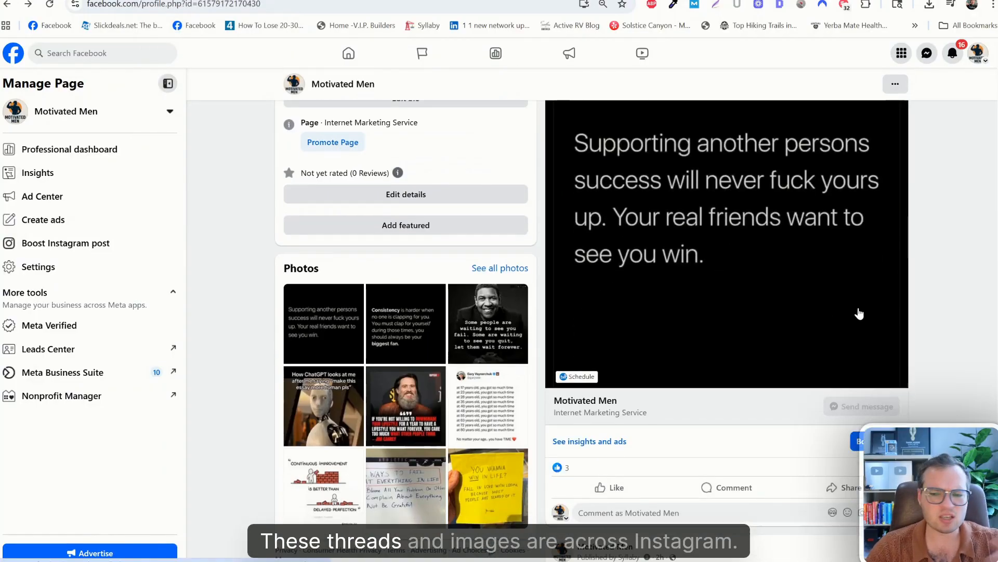
Scroll the Motivated Men feed past a quote image post and play the Syllaby entrepreneurship video.
{"action": "scroll", "scroll_direction": "up", "scroll_amount": 3}
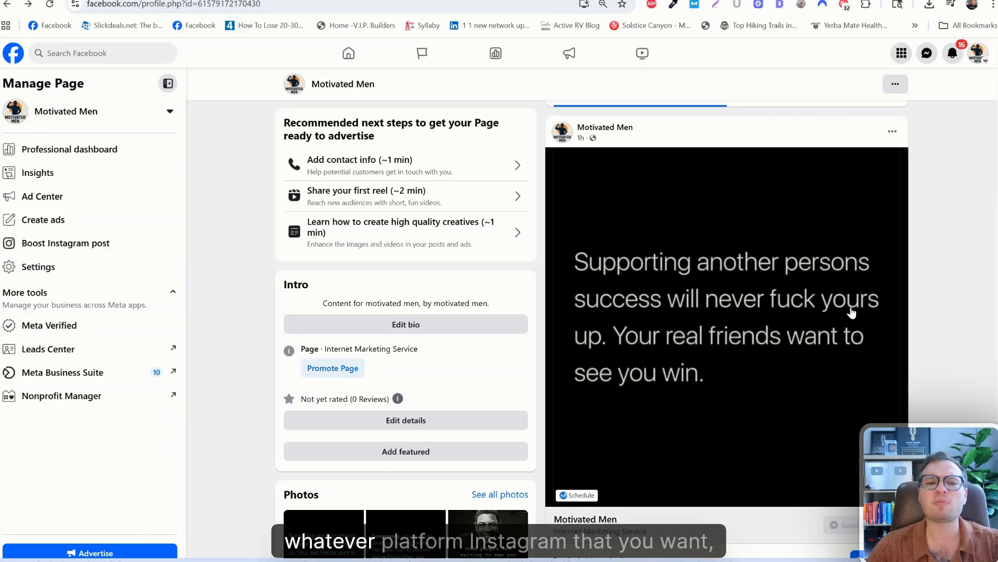
{"action": "scroll", "scroll_direction": "down", "scroll_amount": 3}
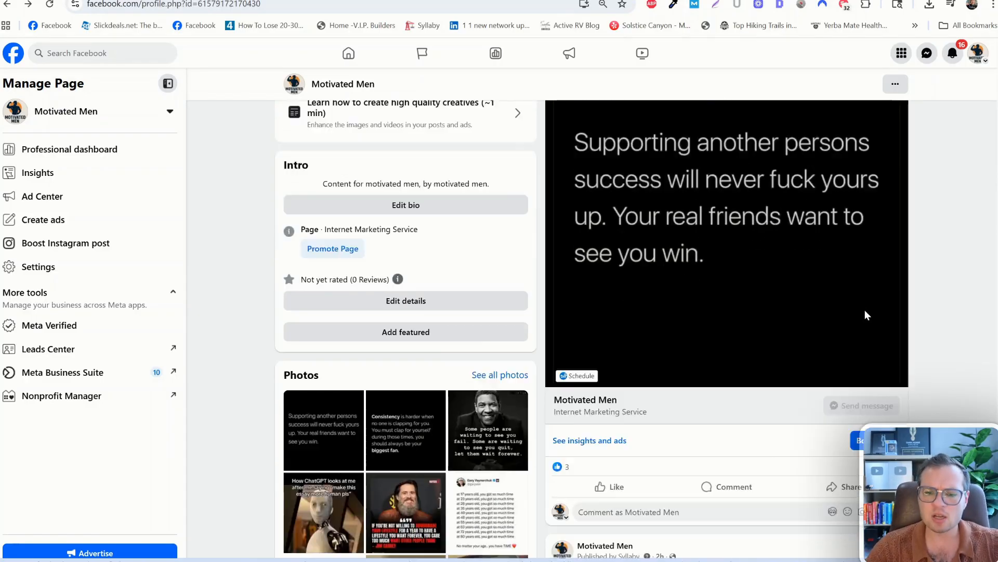
{"action": "scroll", "scroll_direction": "down", "scroll_amount": 3}
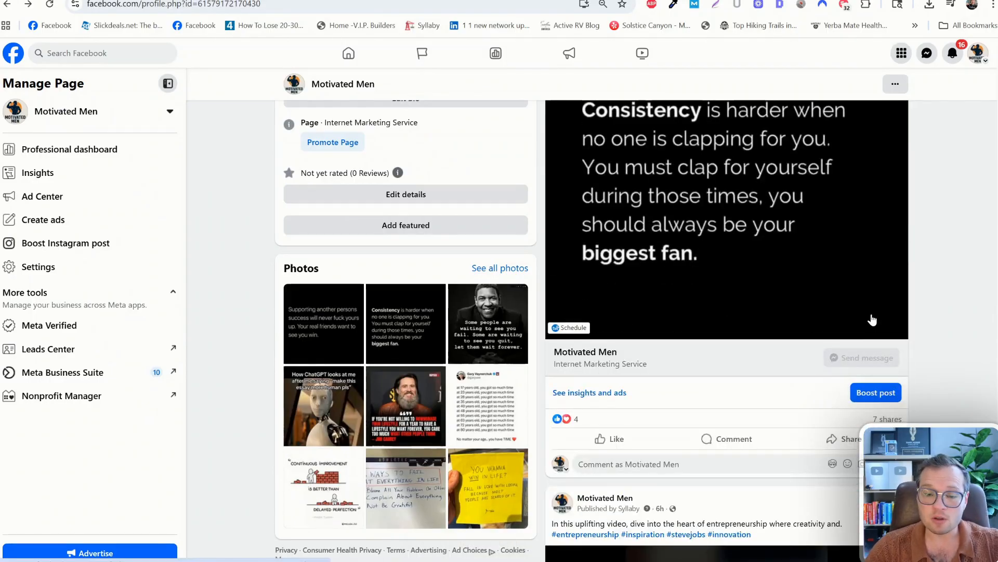
{"action": "left_click", "coordinate": [727, 217]}
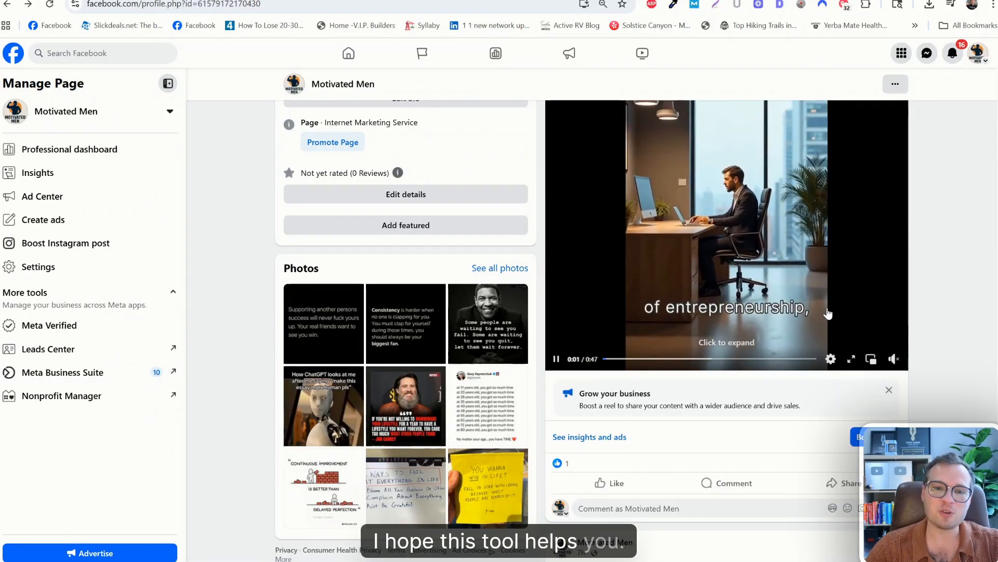